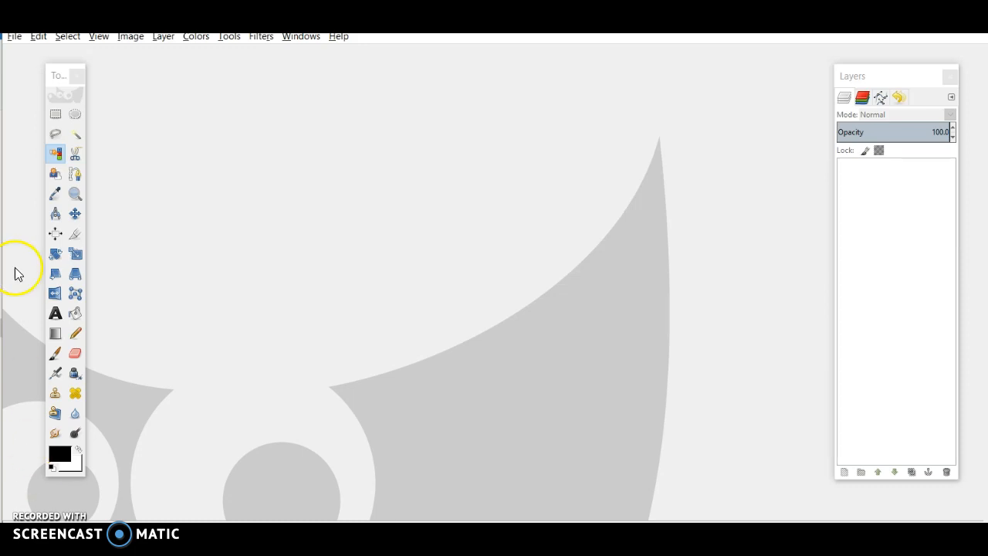
pyautogui.moveTo(12, 44)
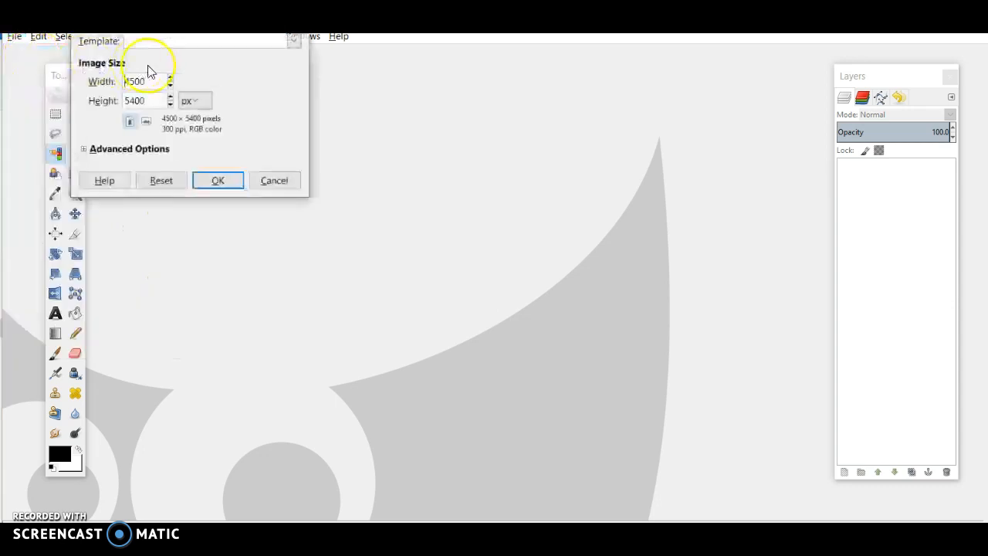
# Create a transparent 4500×5400 px image from the Merch Blank template, accepting the size warning
pyautogui.click(203, 40)
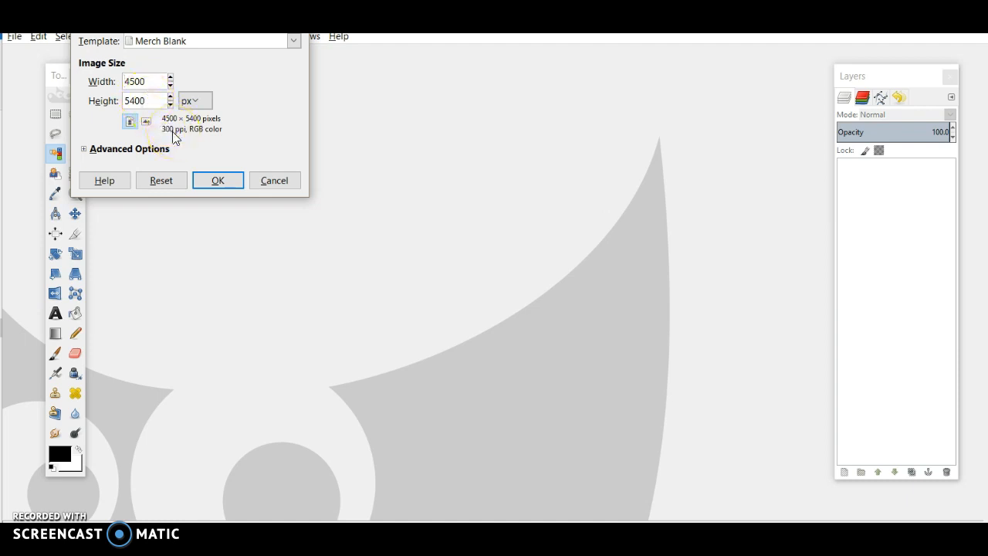
pyautogui.click(130, 149)
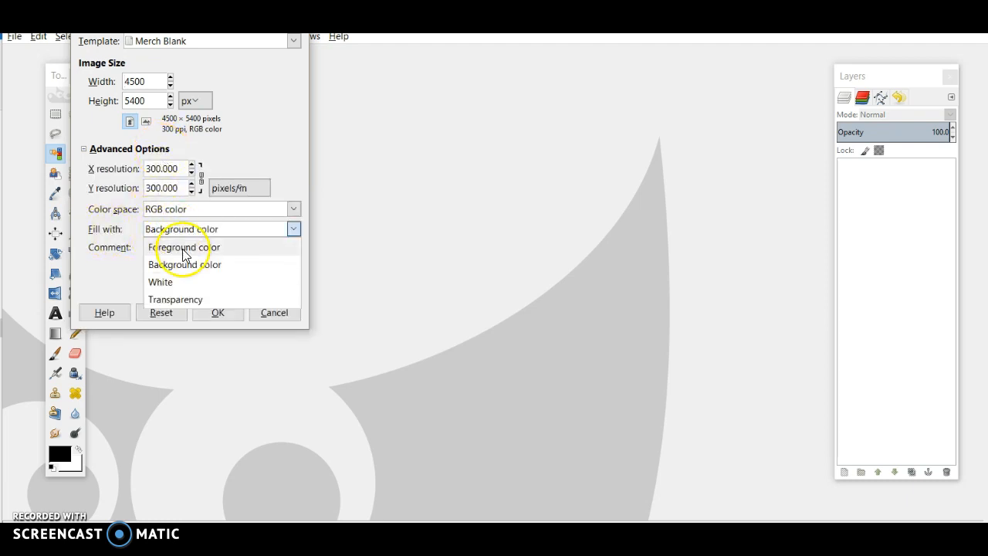
pyautogui.click(176, 299)
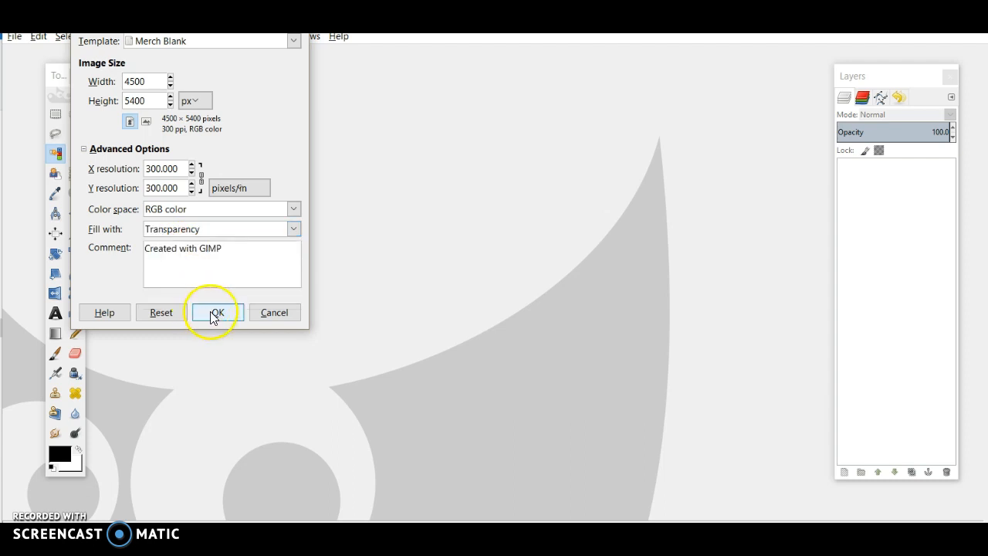
pyautogui.click(217, 312)
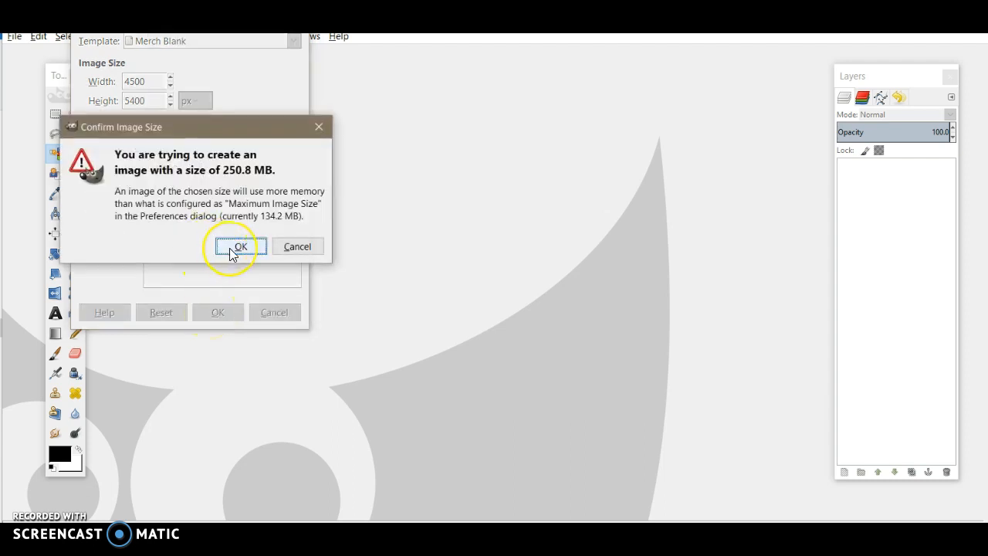
pyautogui.click(241, 247)
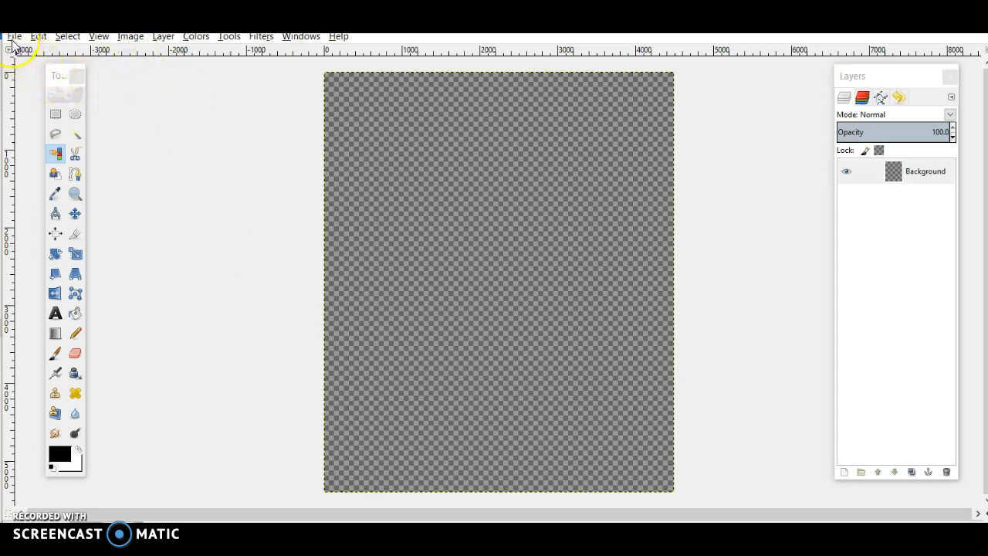
# Open crumbled paper.jpg as a layer and scale it to about 5431×5649 to cover the canvas
pyautogui.click(14, 38)
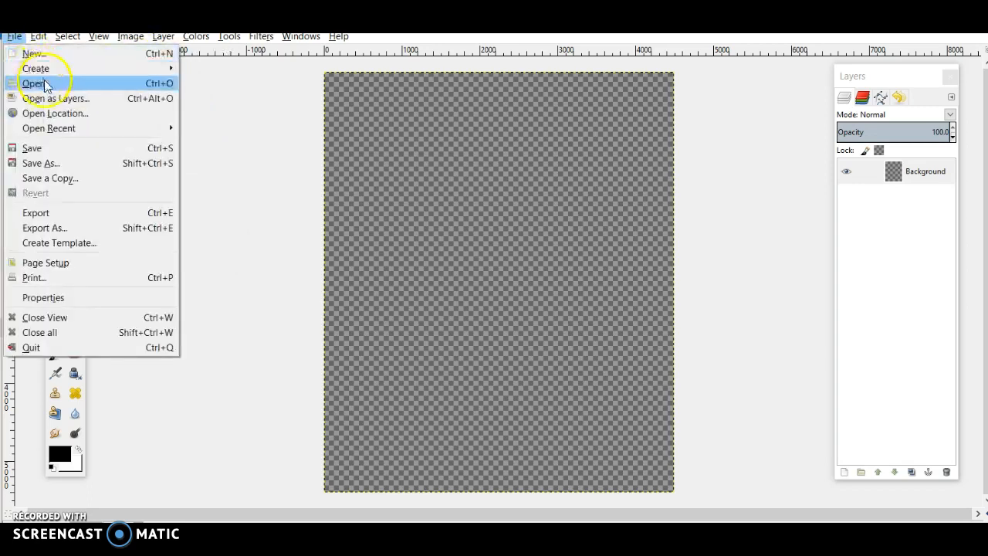
pyautogui.moveTo(60, 99)
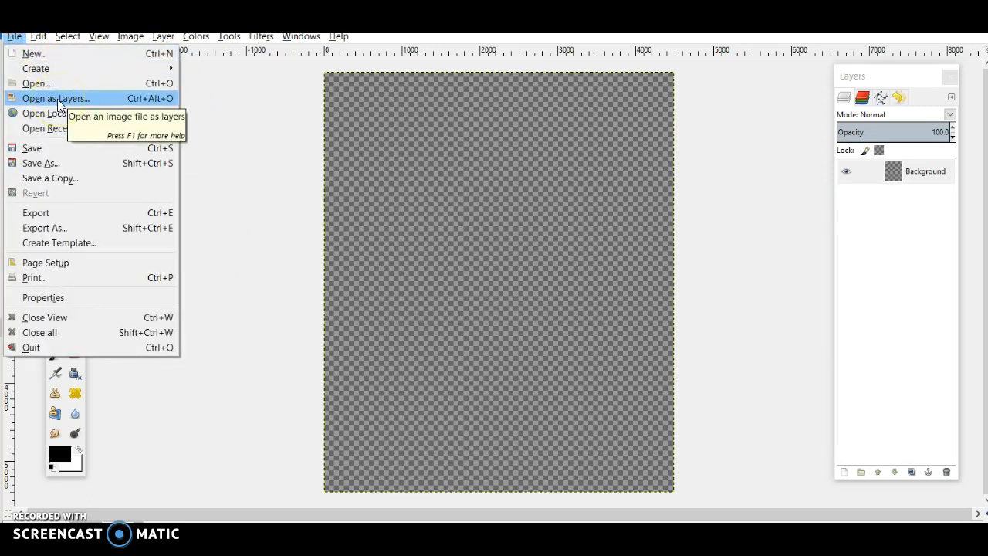
pyautogui.click(55, 98)
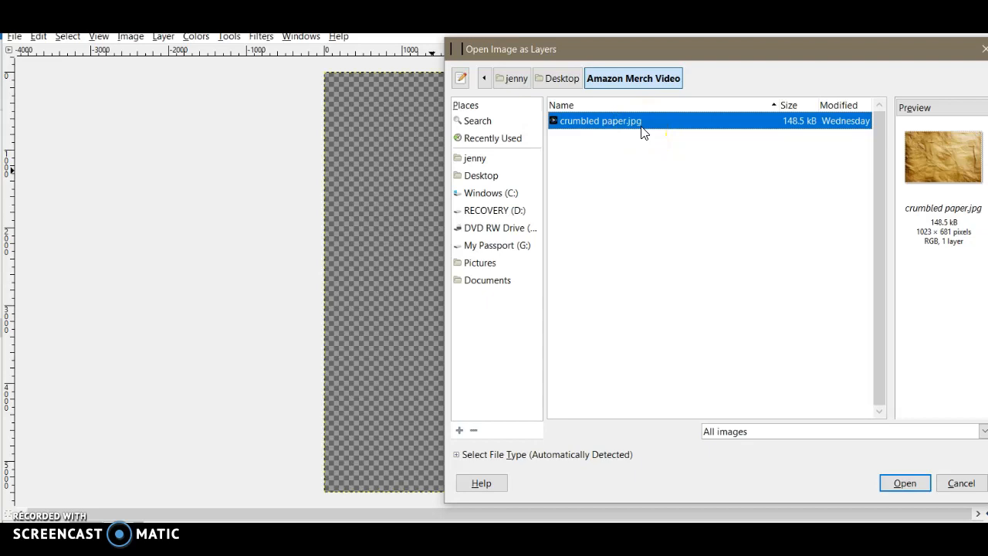
pyautogui.moveTo(874, 460)
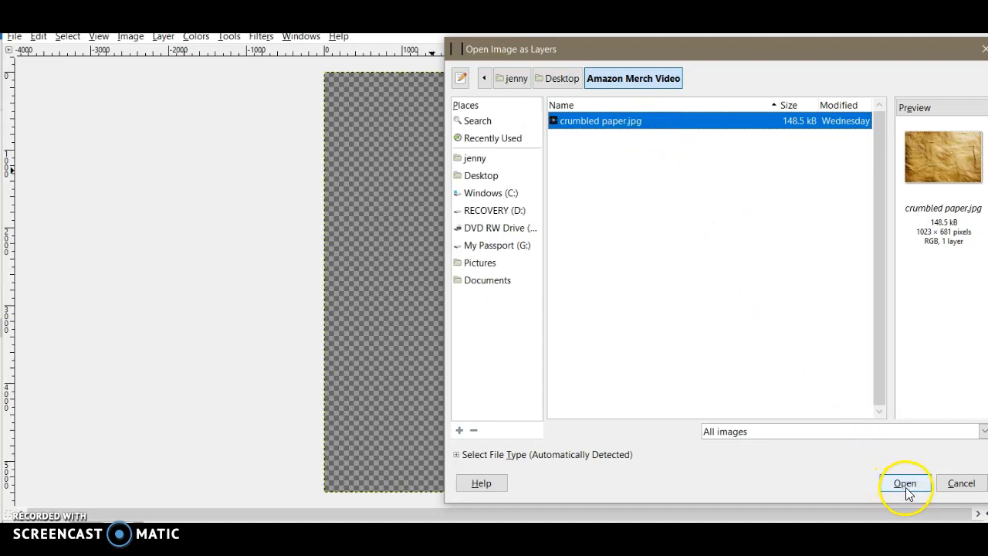
pyautogui.click(906, 482)
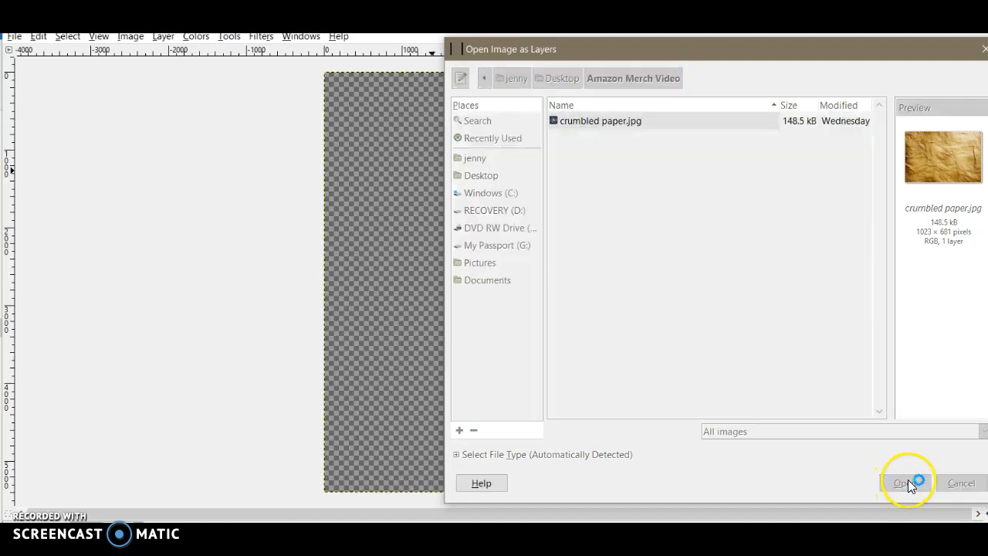
pyautogui.click(902, 482)
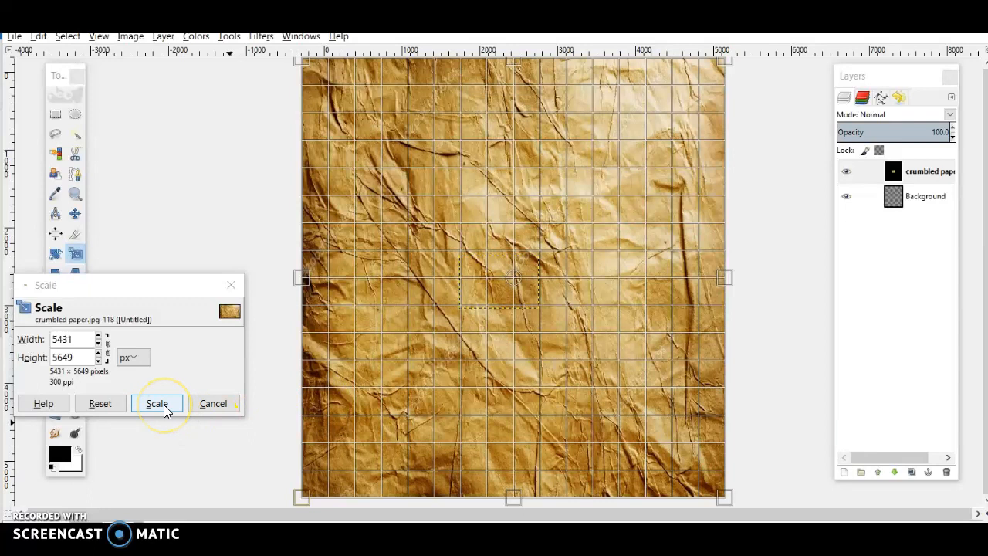
pyautogui.click(158, 403)
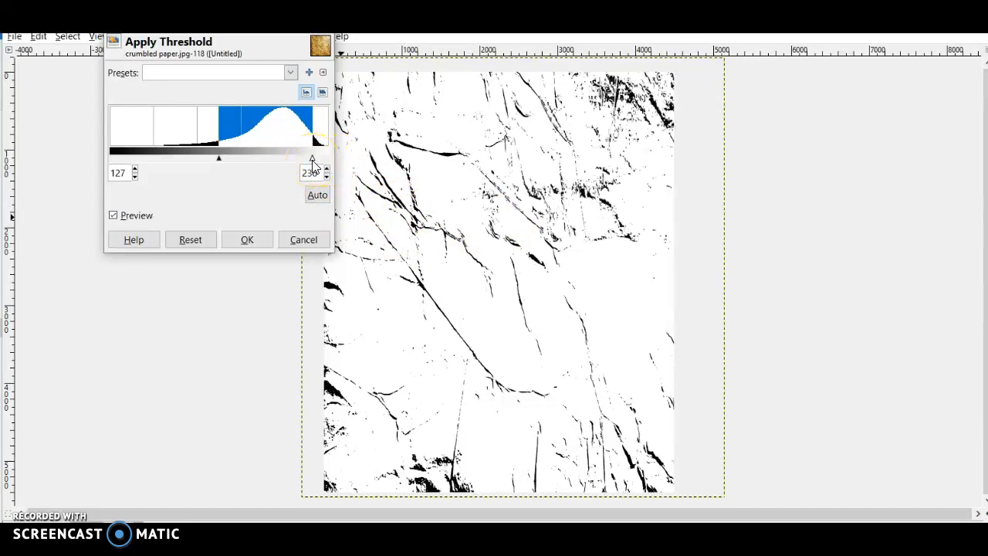
# Apply a Threshold of roughly 106–238 to reduce the paper to black-and-white creases
pyautogui.moveTo(315, 157); pyautogui.dragTo(315, 158)
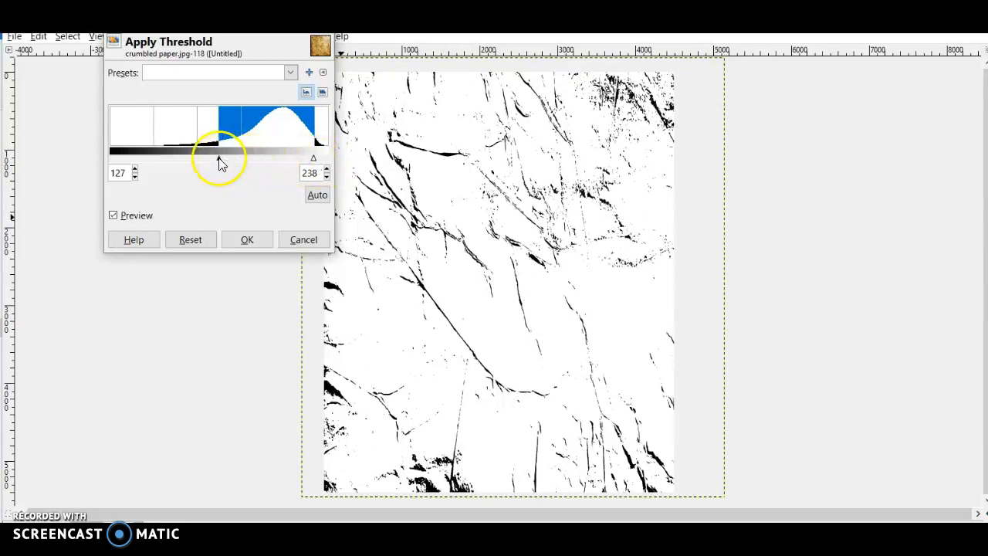
pyautogui.moveTo(222, 162); pyautogui.dragTo(202, 162)
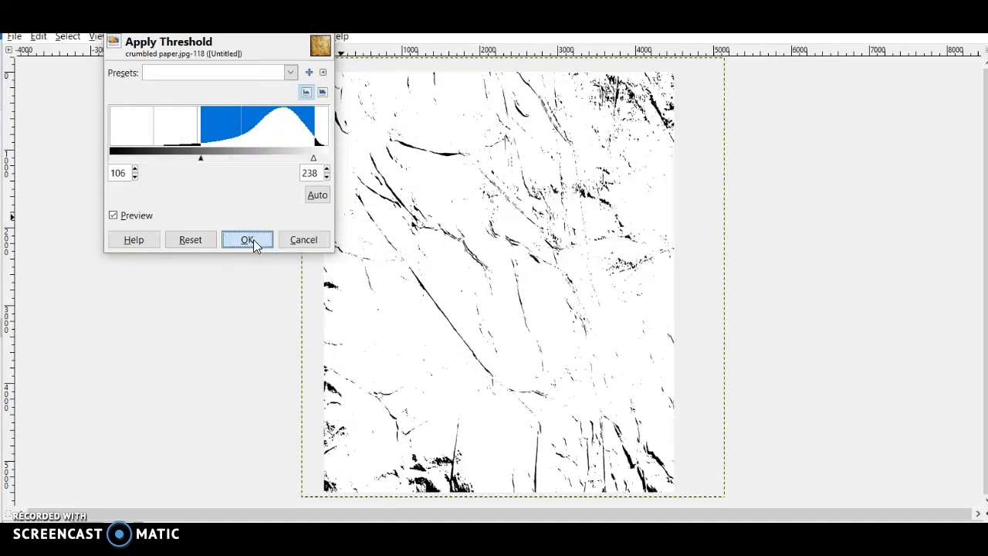
pyautogui.click(247, 239)
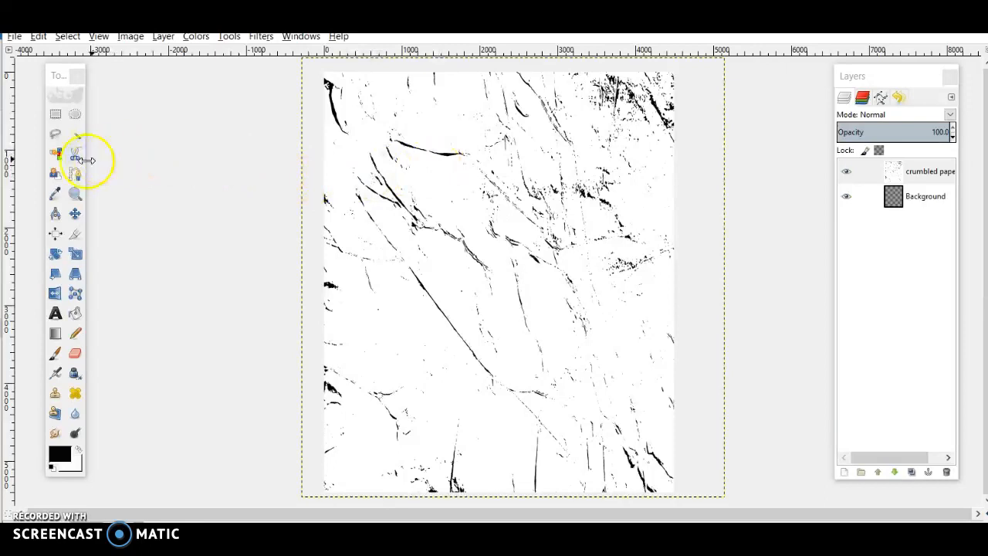
pyautogui.moveTo(55, 153)
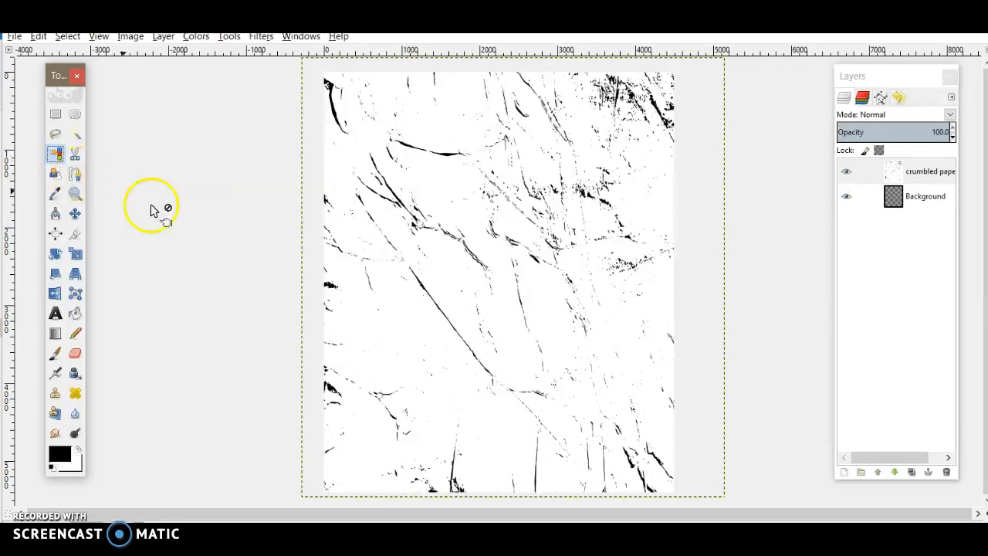
pyautogui.moveTo(409, 333)
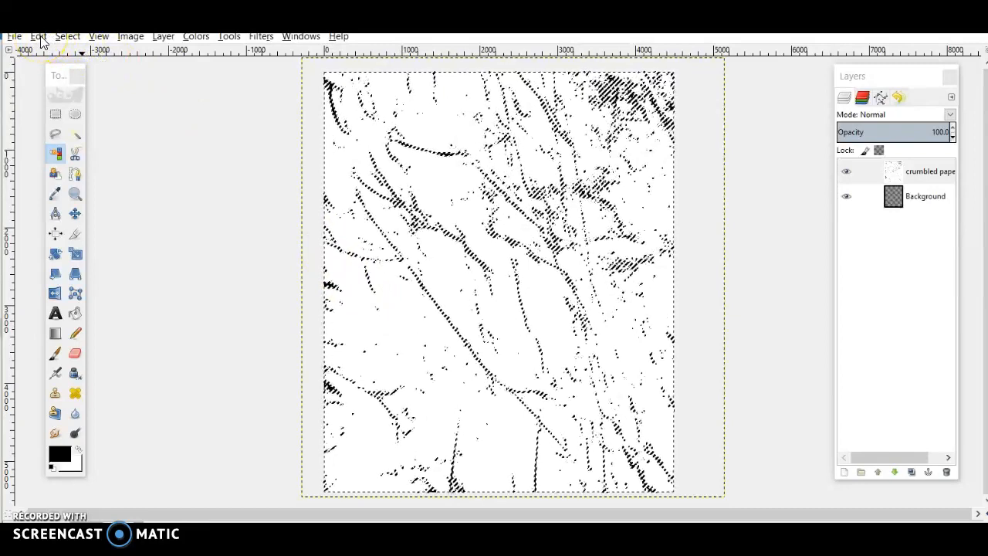
# Clear the colour-selected white areas and drop the selection, leaving black streaks on transparency
pyautogui.click(37, 37)
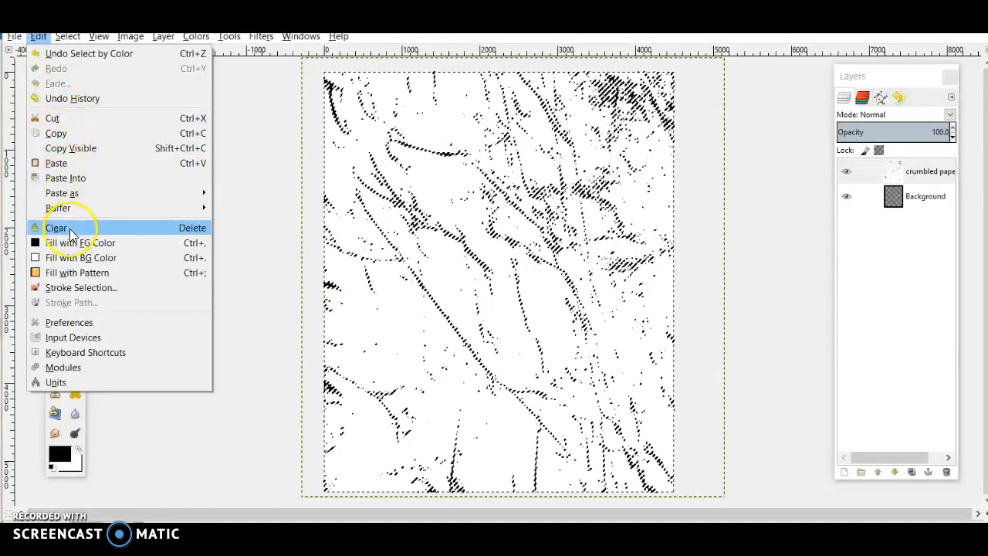
pyautogui.click(56, 227)
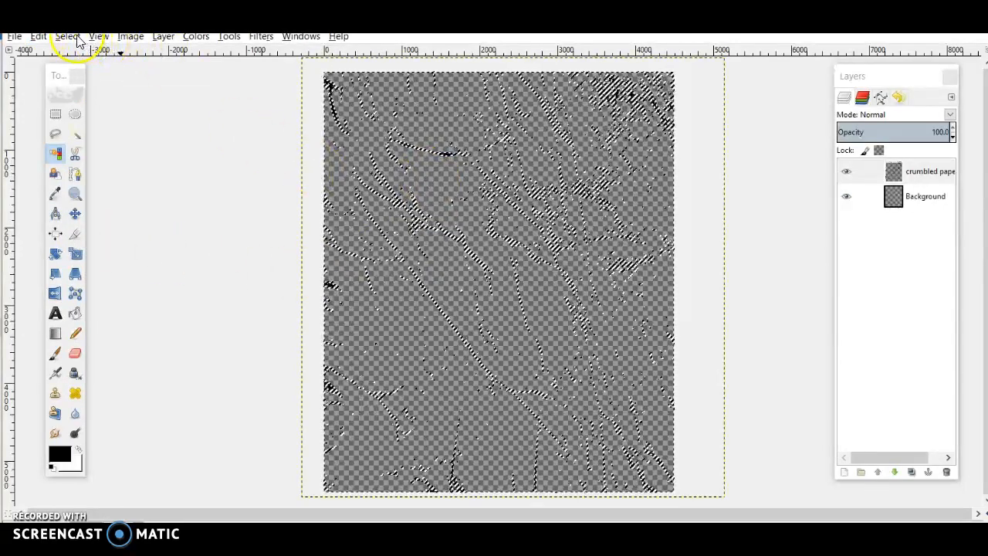
pyautogui.click(68, 38)
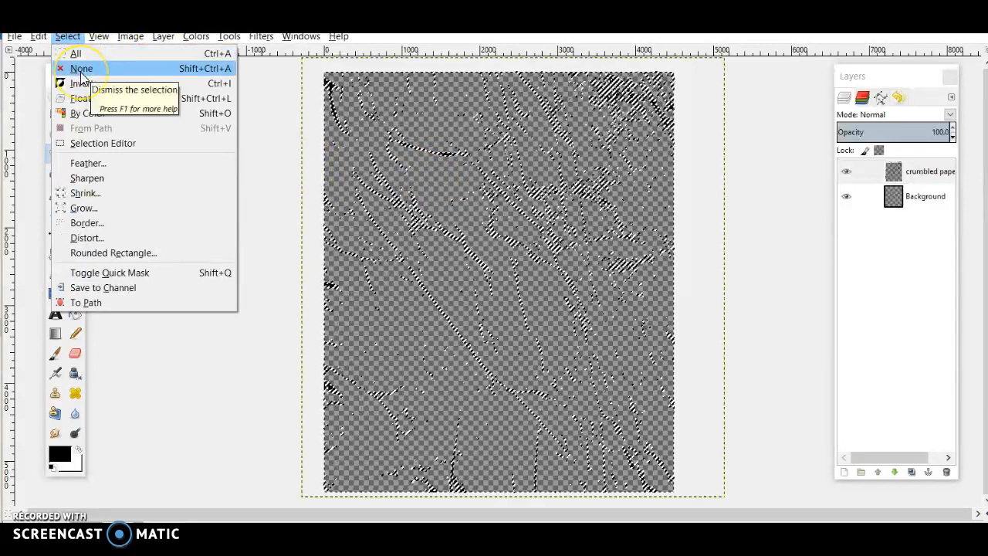
pyautogui.click(81, 68)
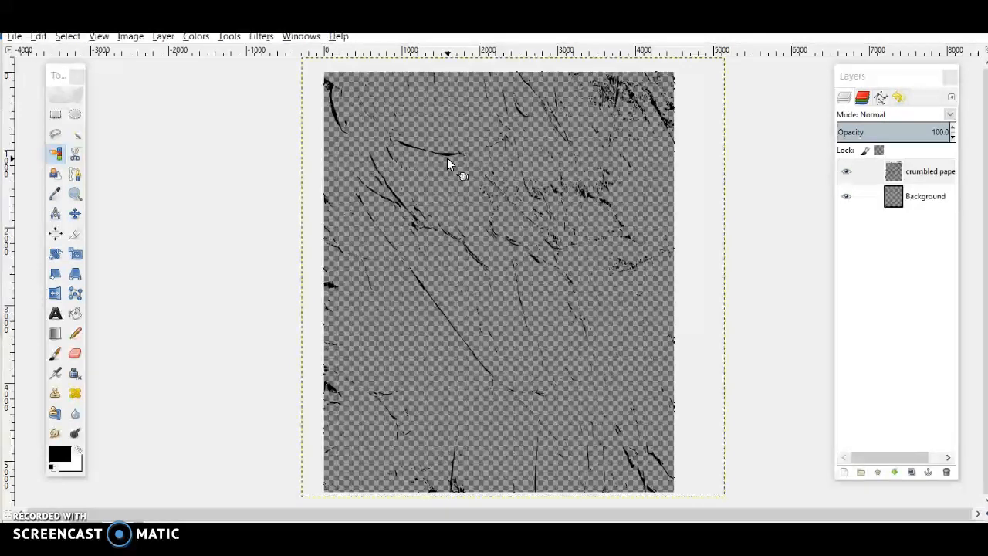
# Merge the crumbled paper streak layer down into the background layer
pyautogui.click(930, 172)
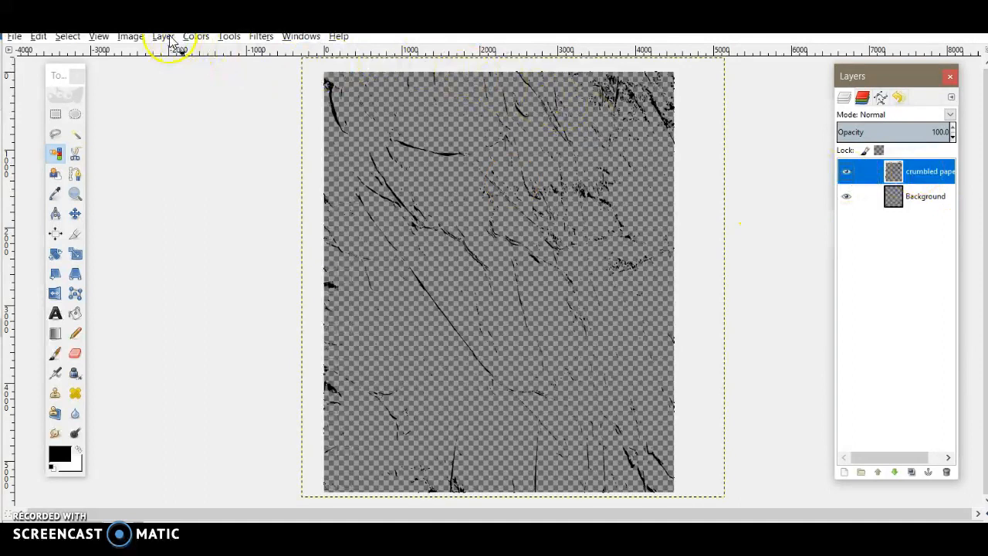
pyautogui.click(162, 35)
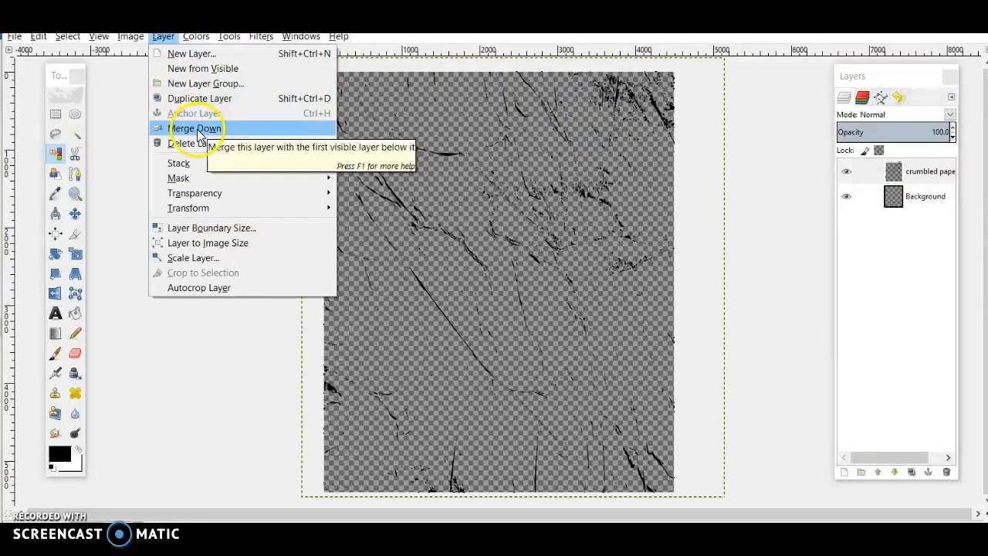
pyautogui.click(196, 128)
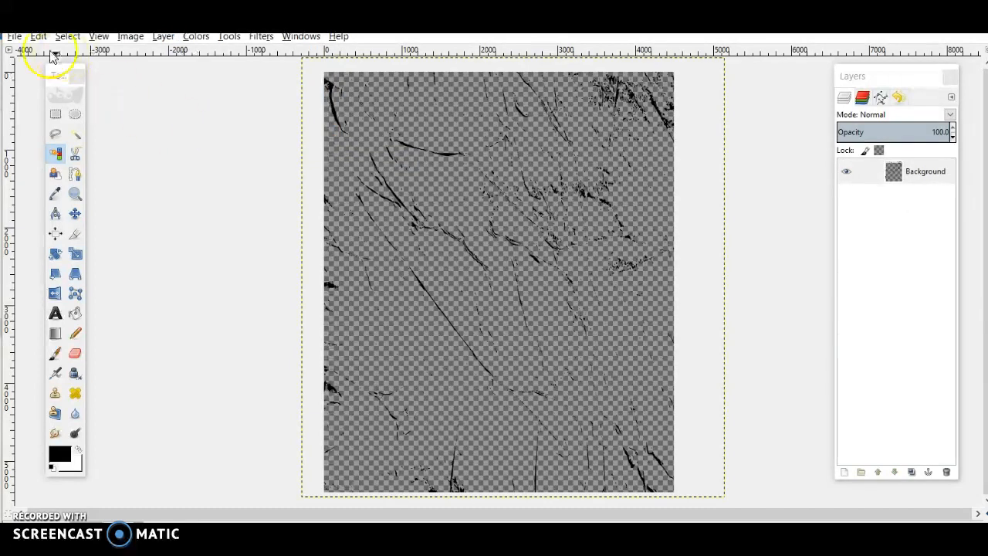
# Export the image as Background Template.png and close it
pyautogui.click(12, 37)
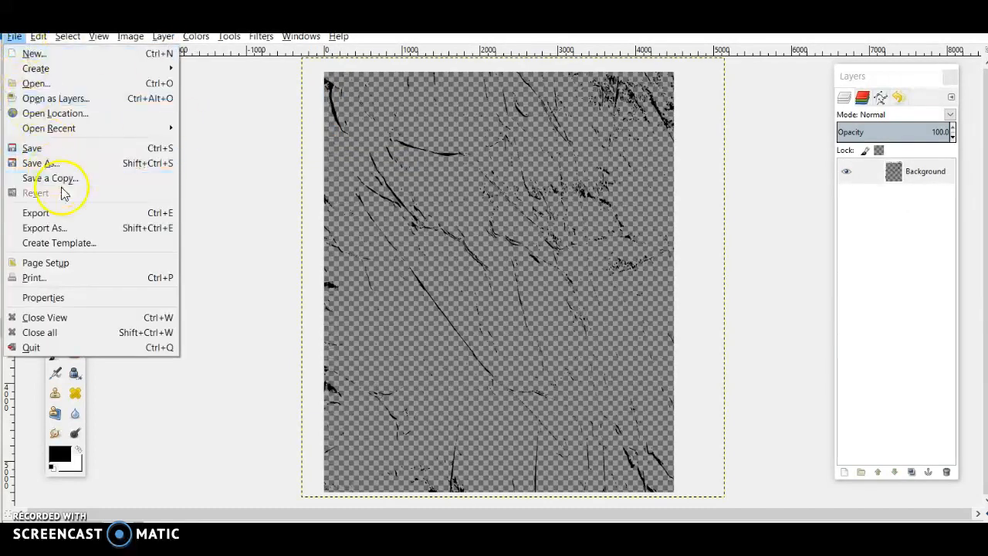
pyautogui.click(44, 227)
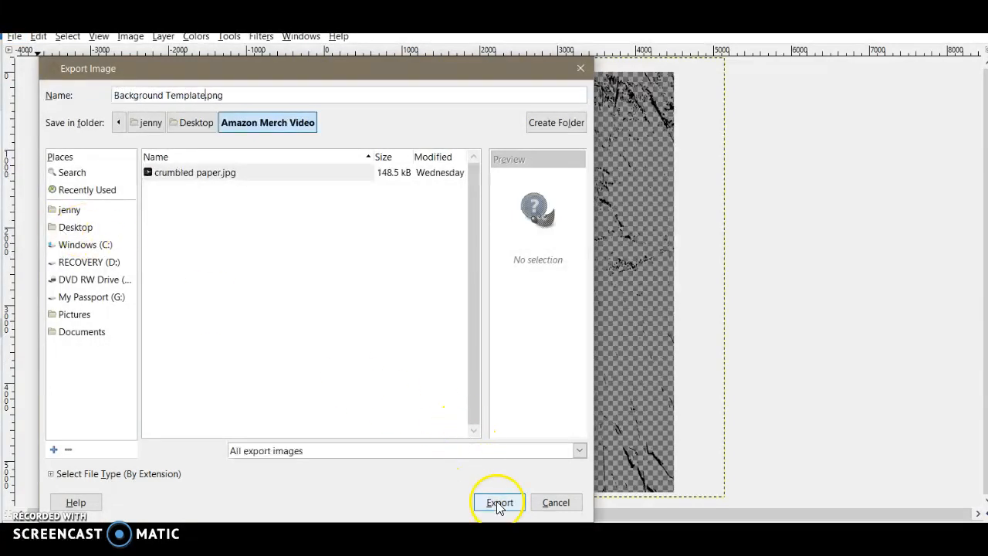
pyautogui.click(498, 502)
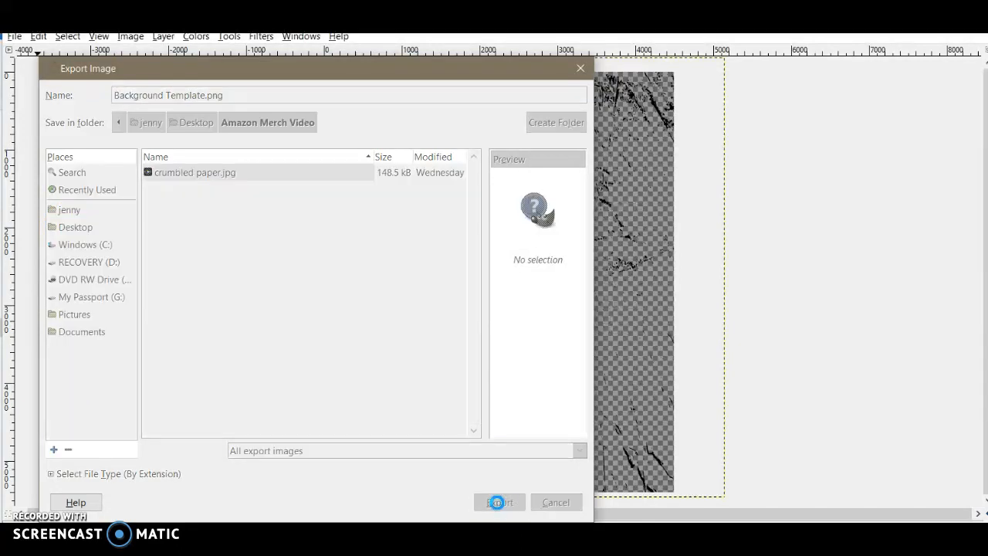
pyautogui.click(500, 502)
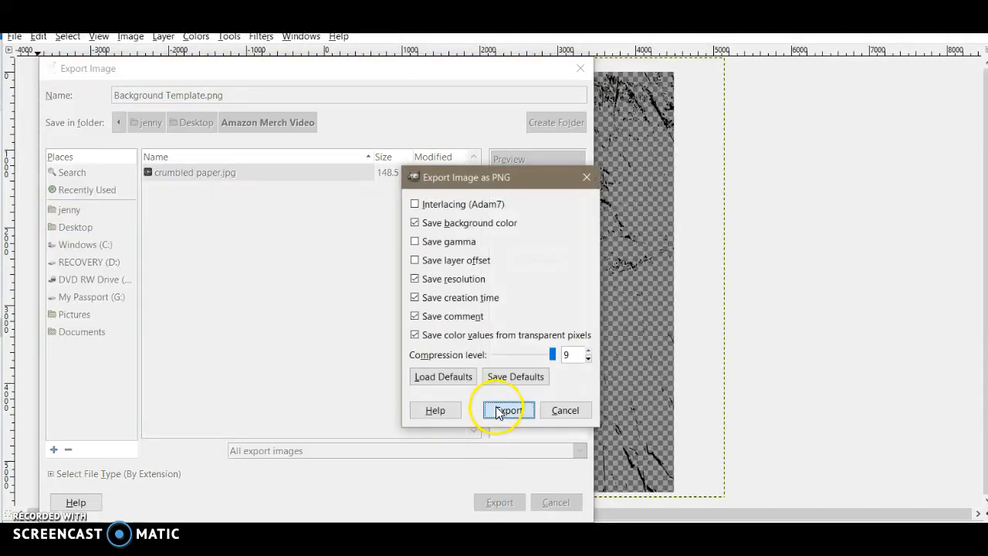
pyautogui.click(506, 411)
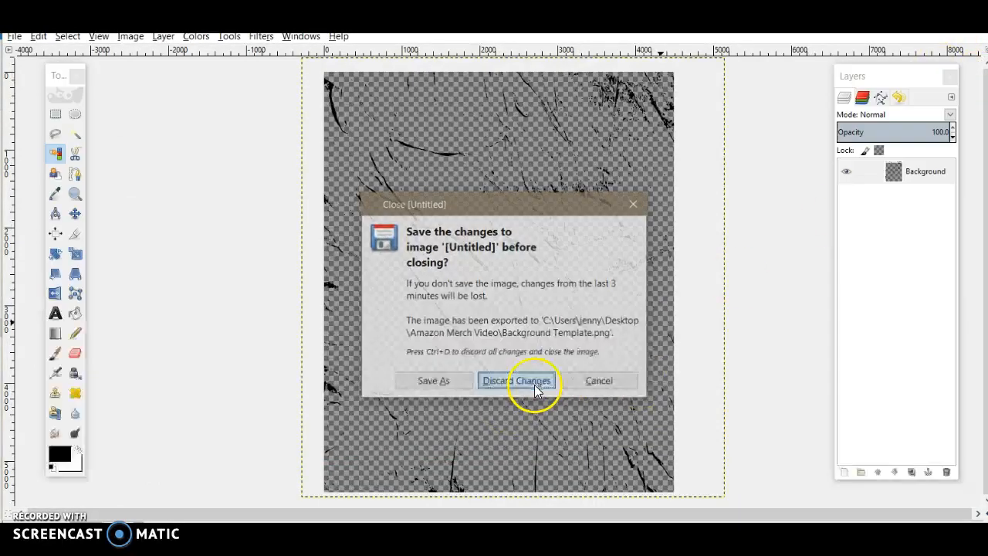
# Discard the old image and create a fresh transparent 4500×5400 px canvas
pyautogui.click(516, 379)
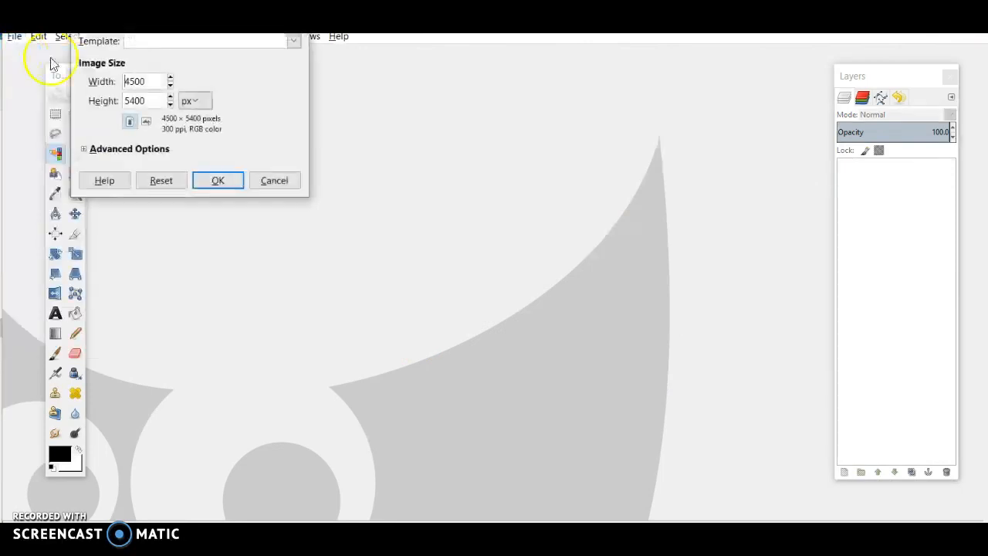
pyautogui.moveTo(235, 49)
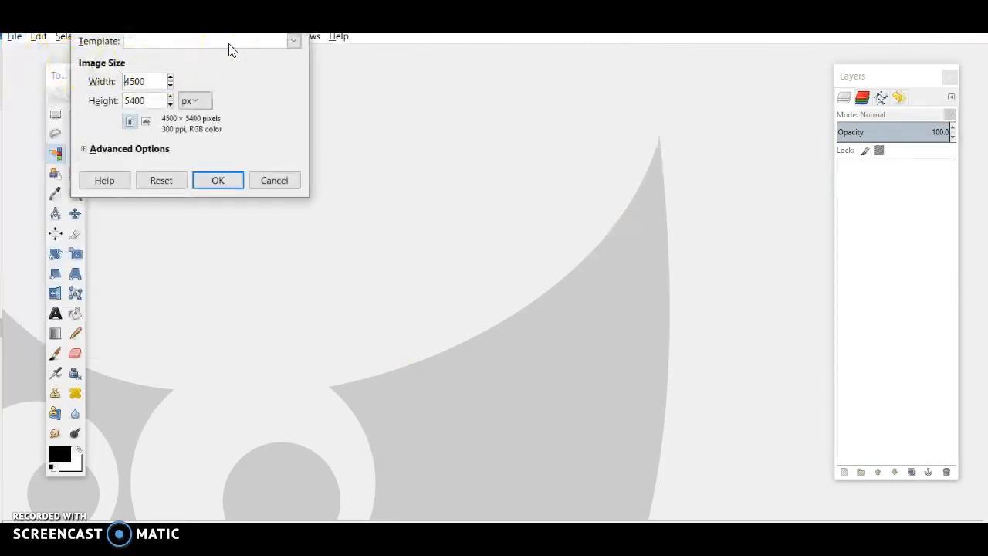
pyautogui.click(292, 40)
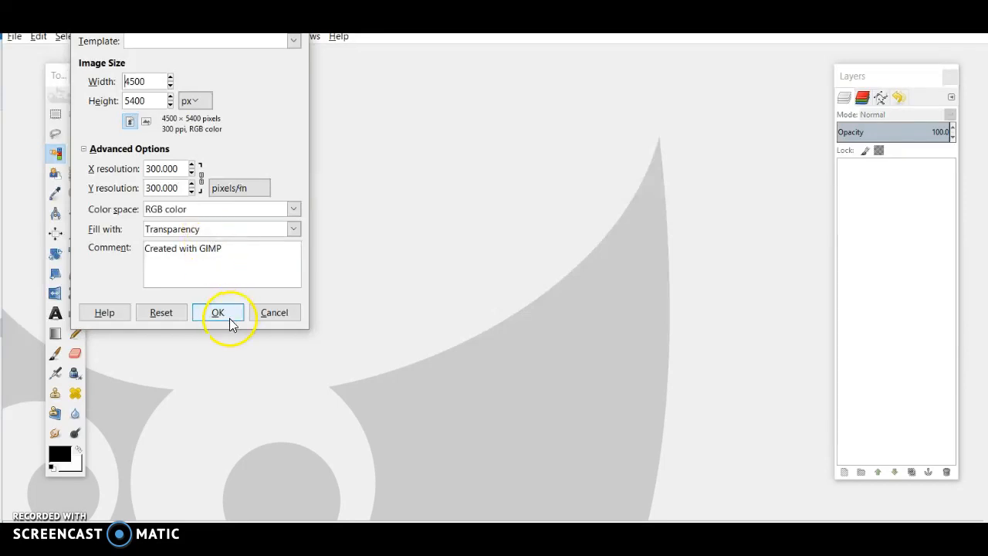
pyautogui.click(218, 312)
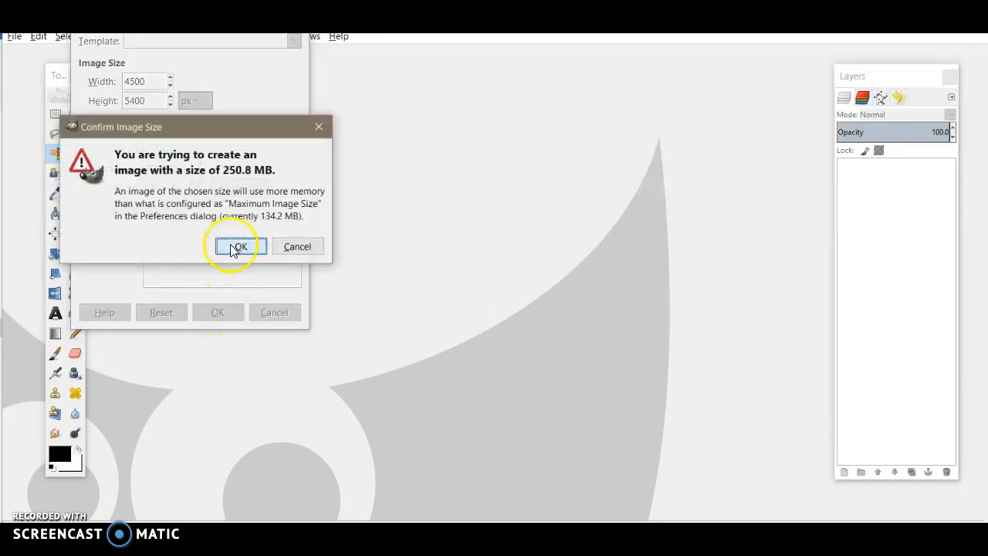
pyautogui.click(237, 246)
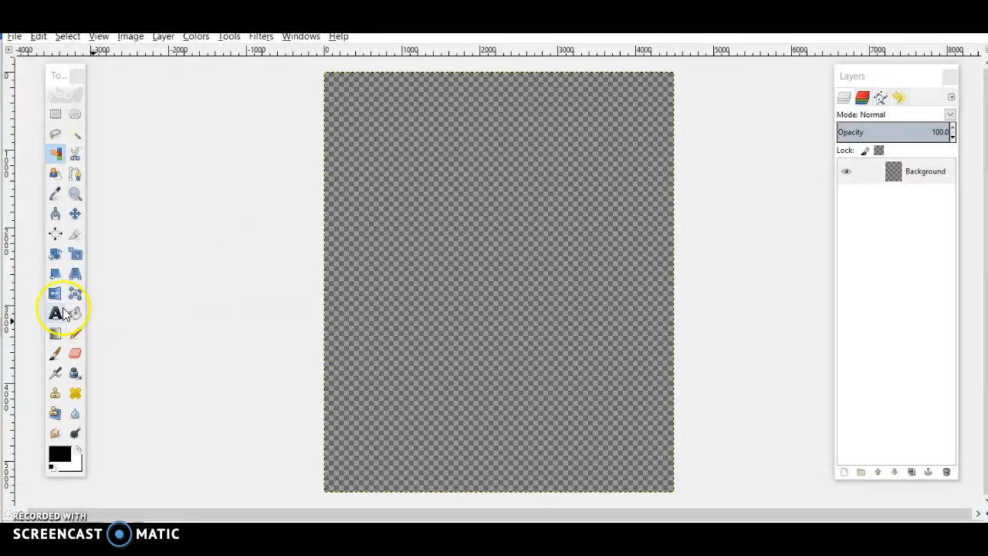
# Add 'This is a Test' text in Elephant at size 600 near the top
pyautogui.click(56, 313)
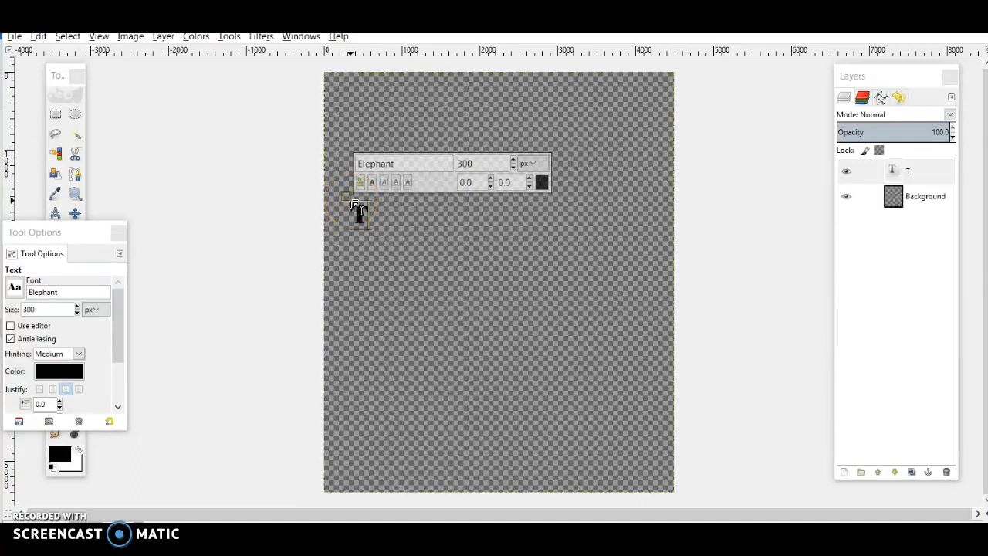
pyautogui.write('This is a Test')
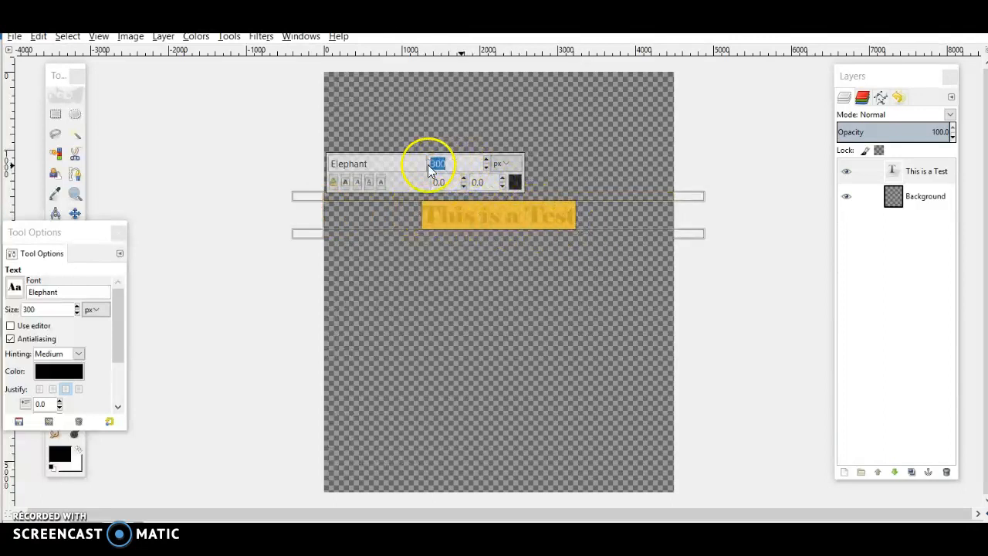
pyautogui.write('600')
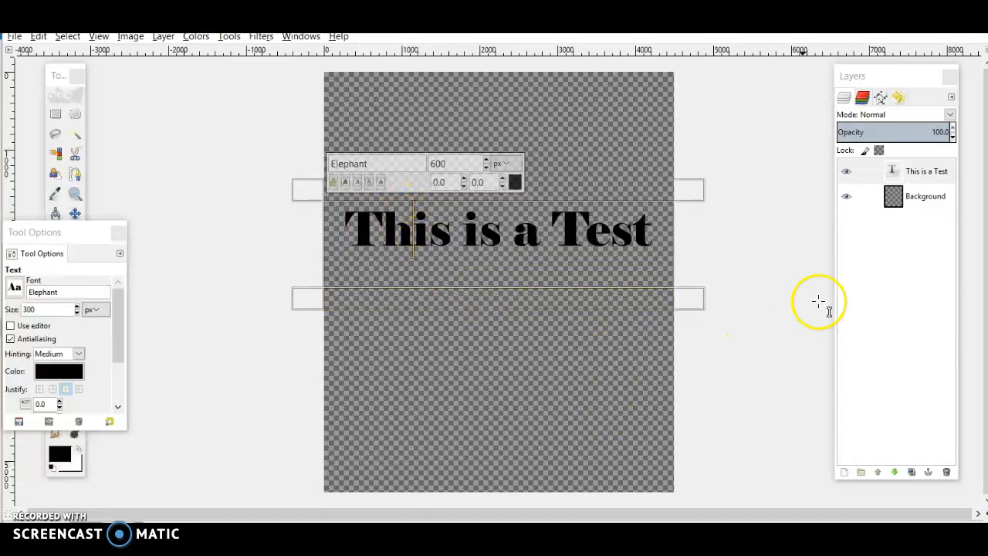
# Merge the text layer down into the background layer
pyautogui.click(927, 170)
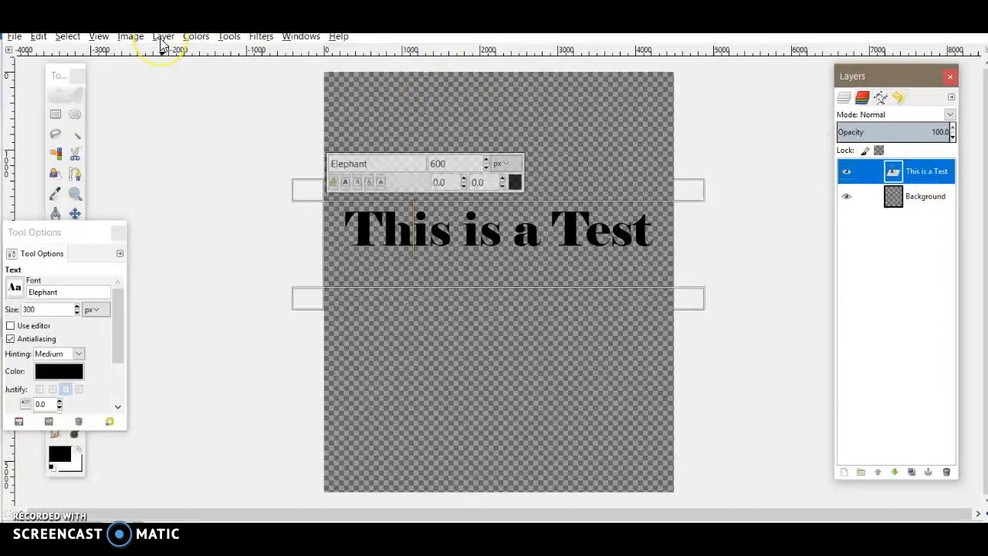
pyautogui.click(164, 37)
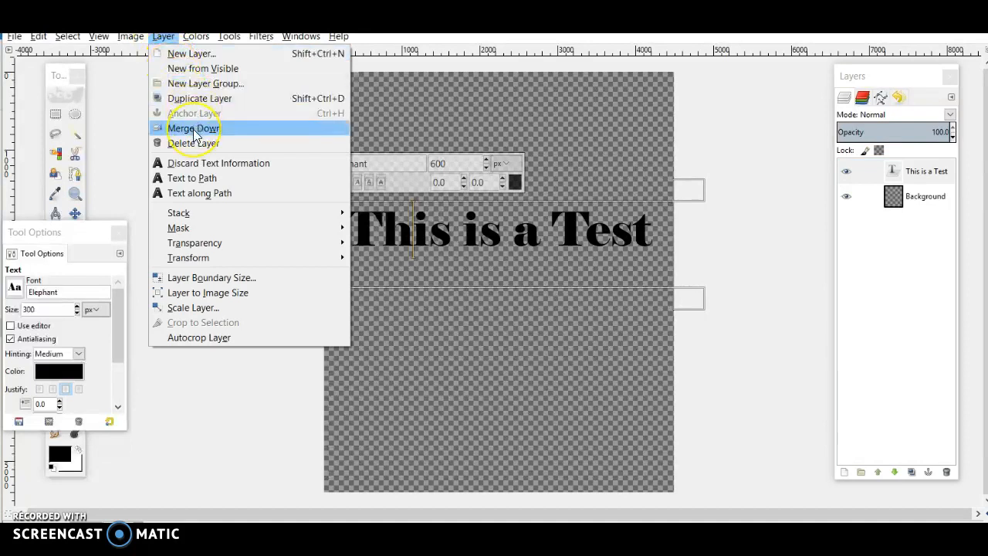
pyautogui.click(195, 127)
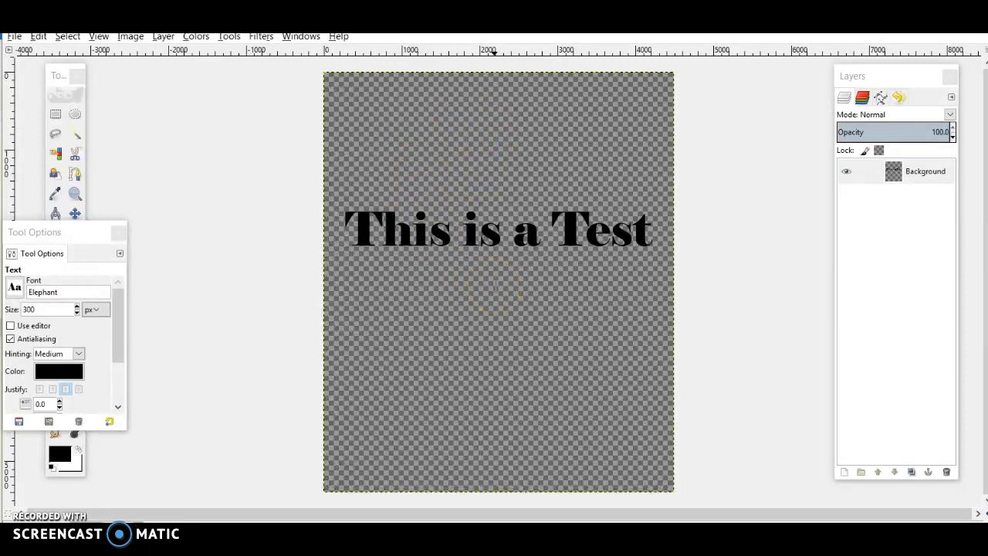
# Export the image as Text.png to the Amazon Merch Video folder and close it
pyautogui.click(14, 37)
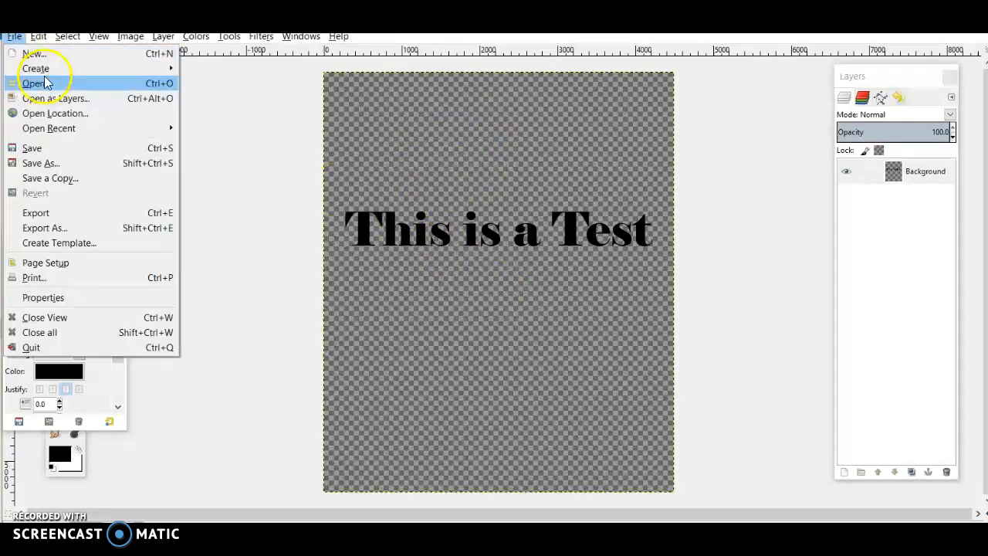
pyautogui.click(35, 213)
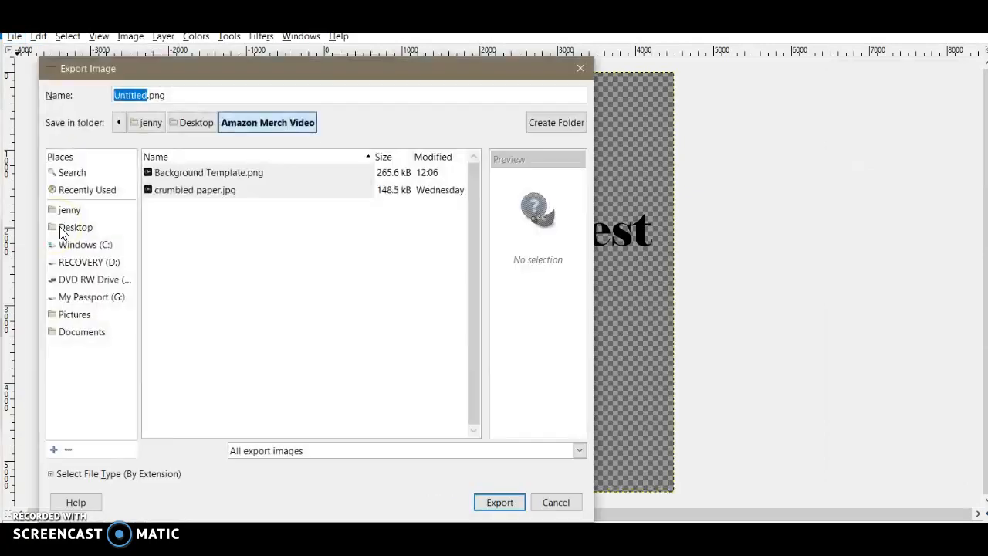
pyautogui.moveTo(75, 225)
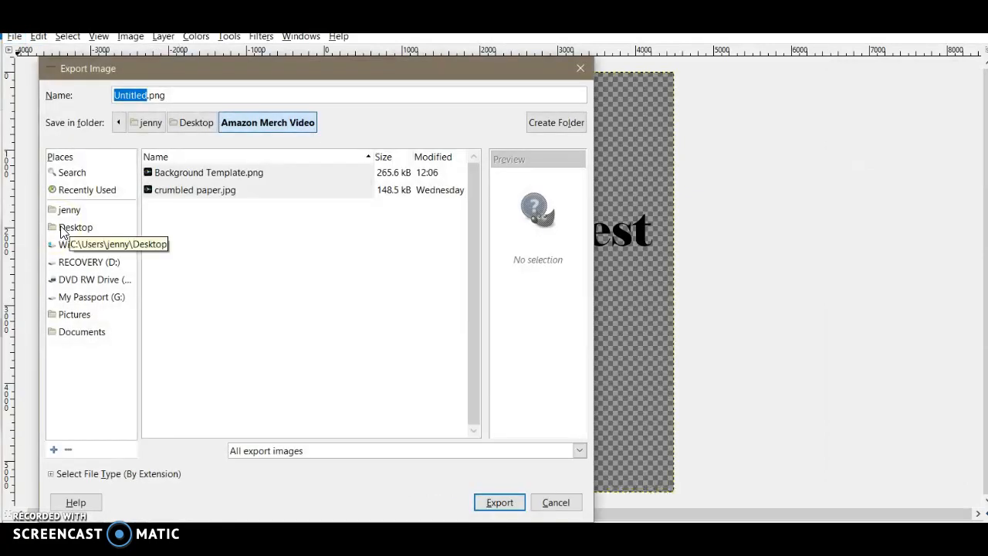
pyautogui.write('Text.png')
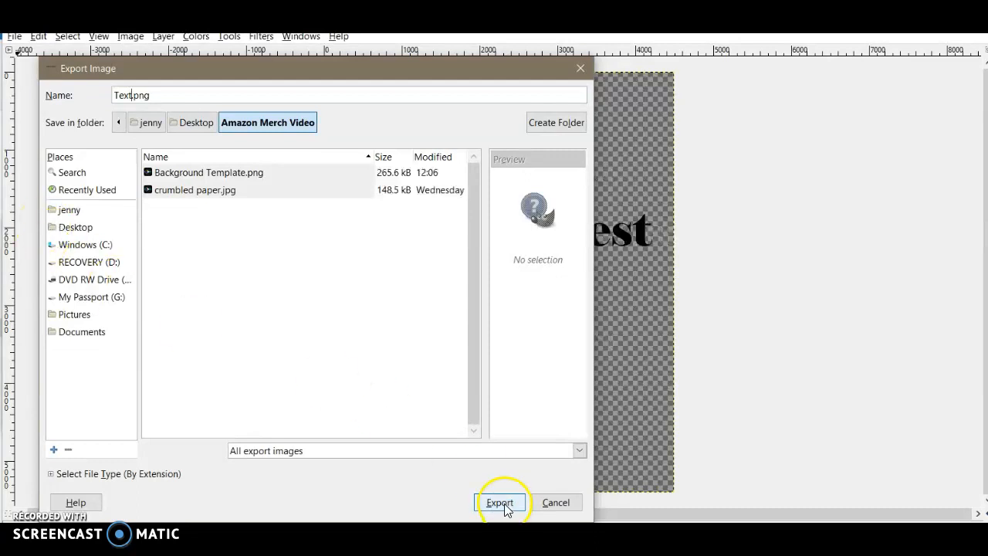
pyautogui.click(501, 502)
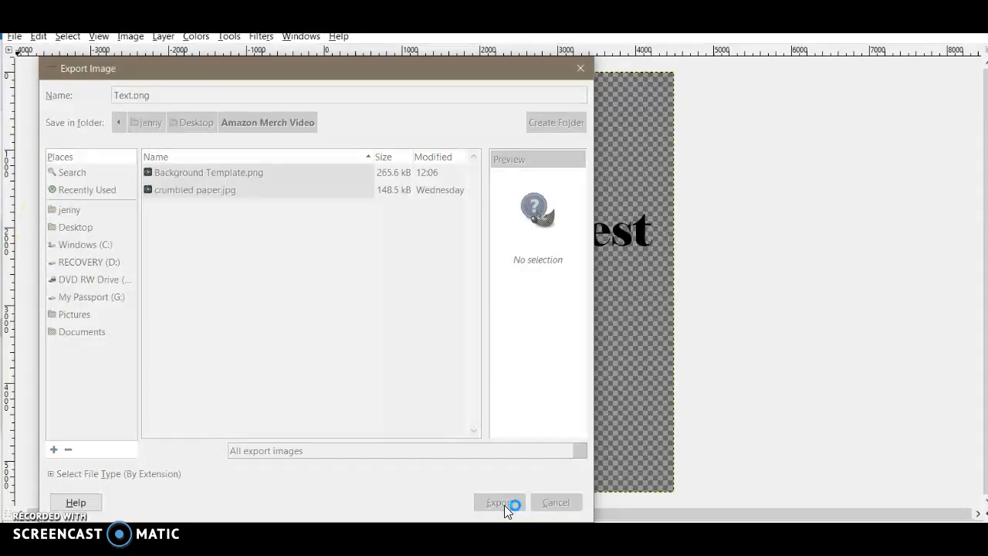
pyautogui.click(500, 502)
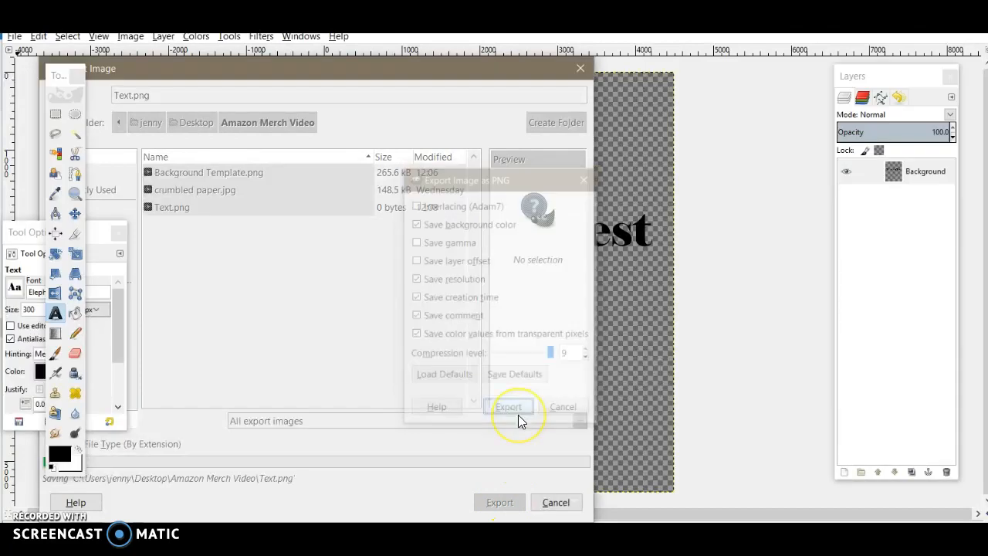
pyautogui.click(508, 406)
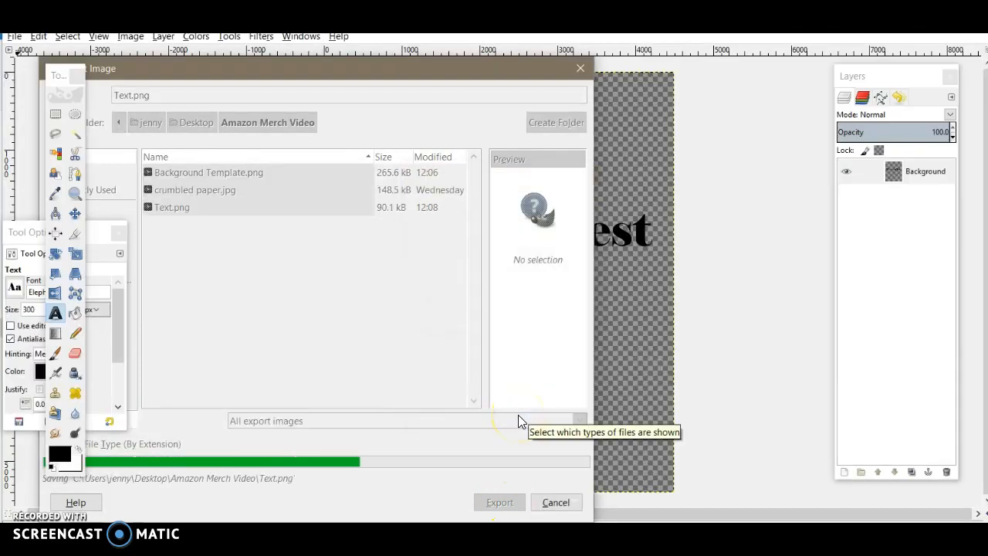
pyautogui.click(499, 502)
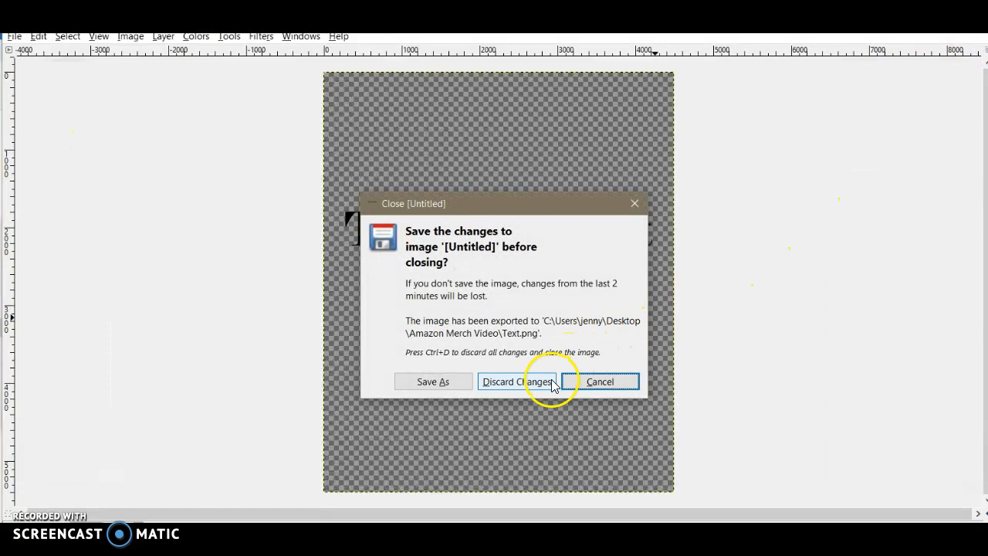
# Discard the text image and open Background Template.png and Text.png together as layers
pyautogui.click(516, 381)
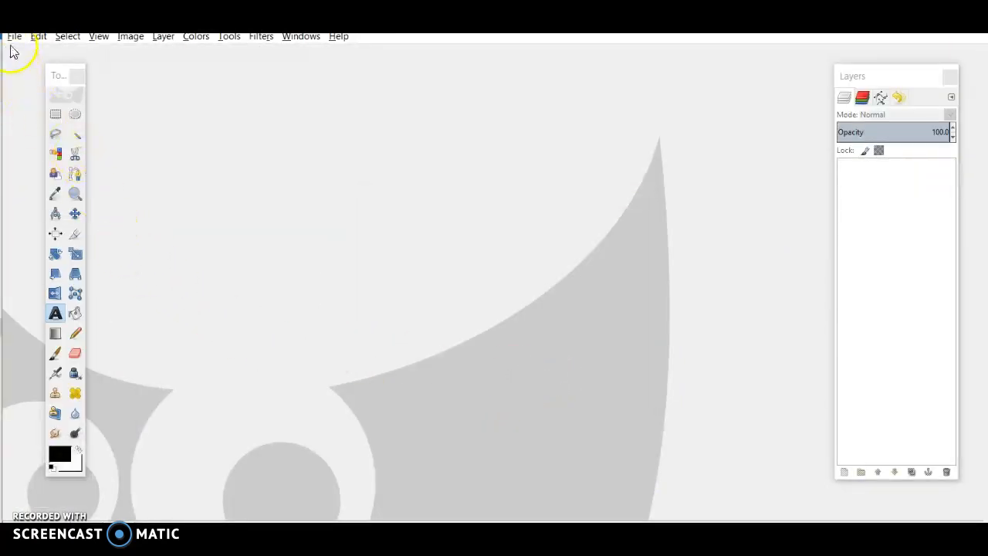
pyautogui.click(14, 37)
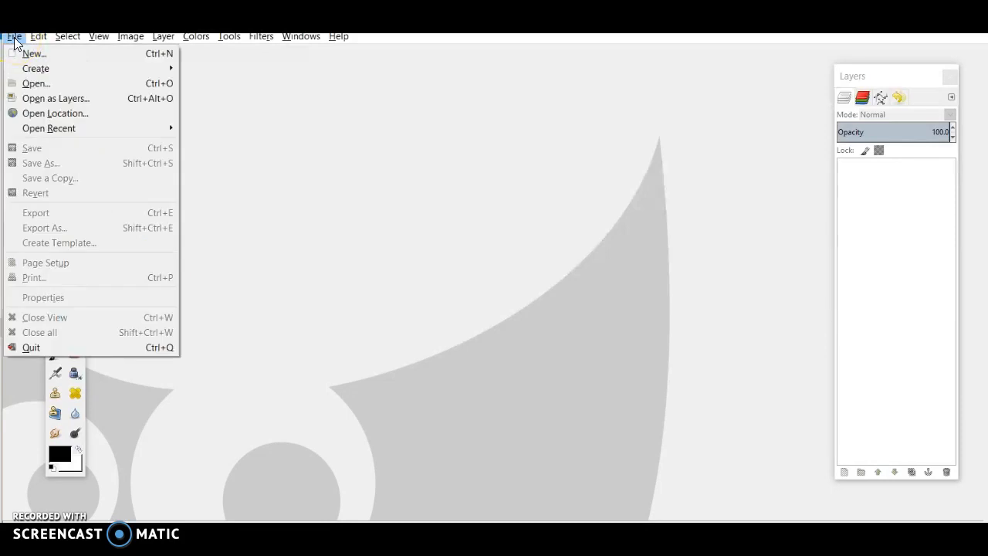
pyautogui.moveTo(56, 99)
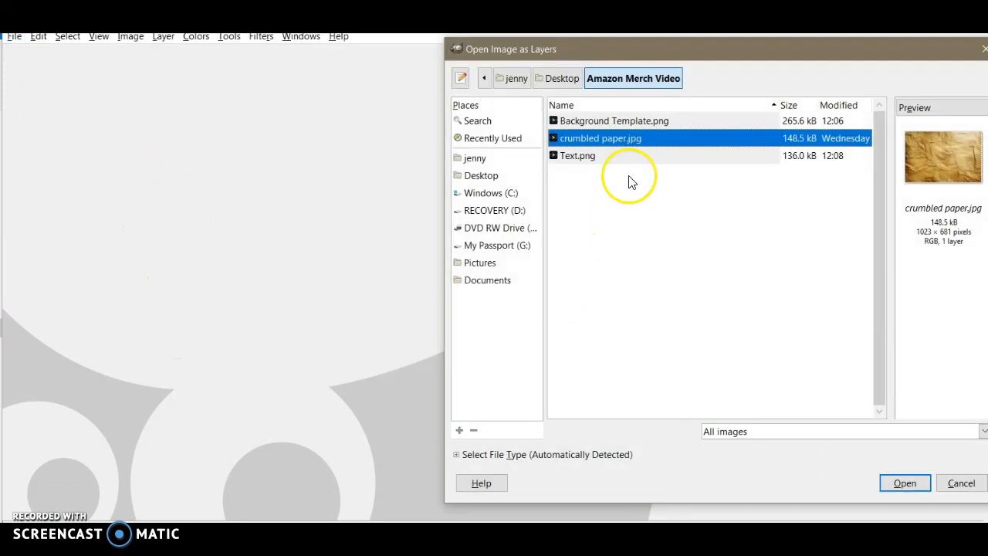
pyautogui.click(615, 121)
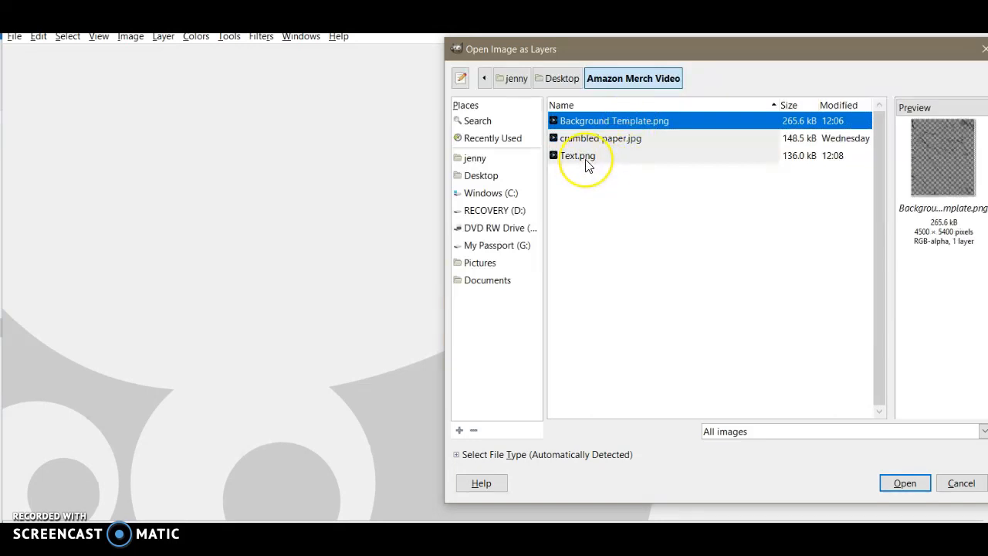
pyautogui.click(578, 154)
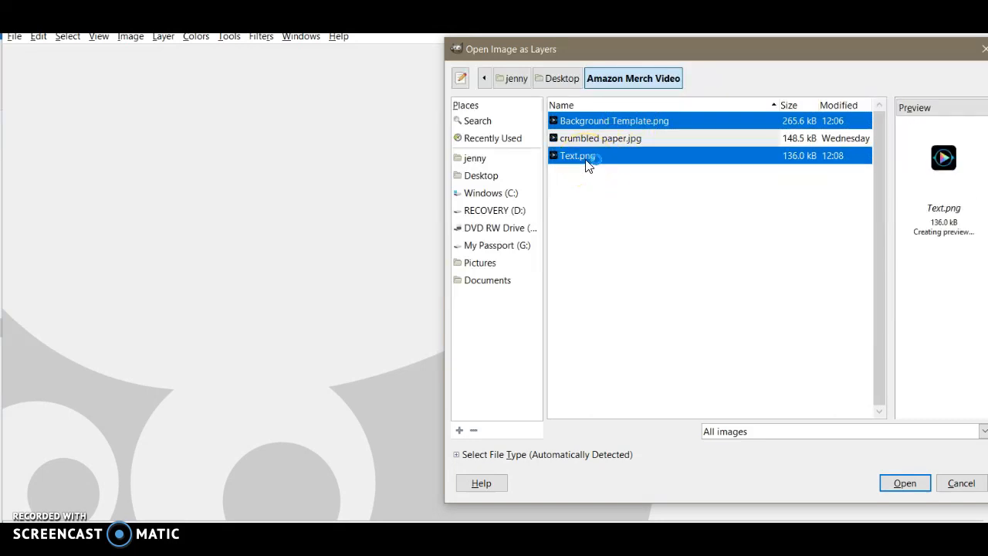
pyautogui.click(905, 482)
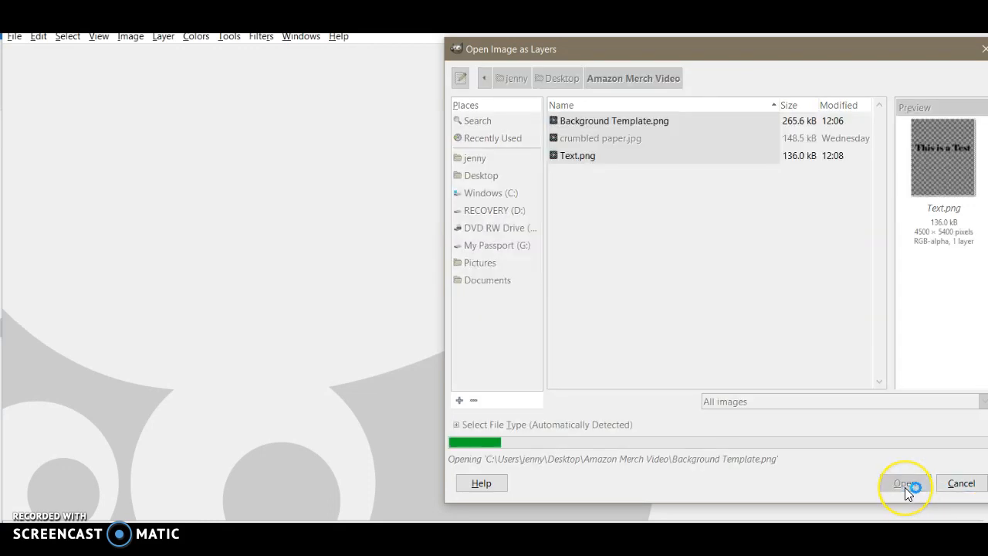
pyautogui.click(905, 482)
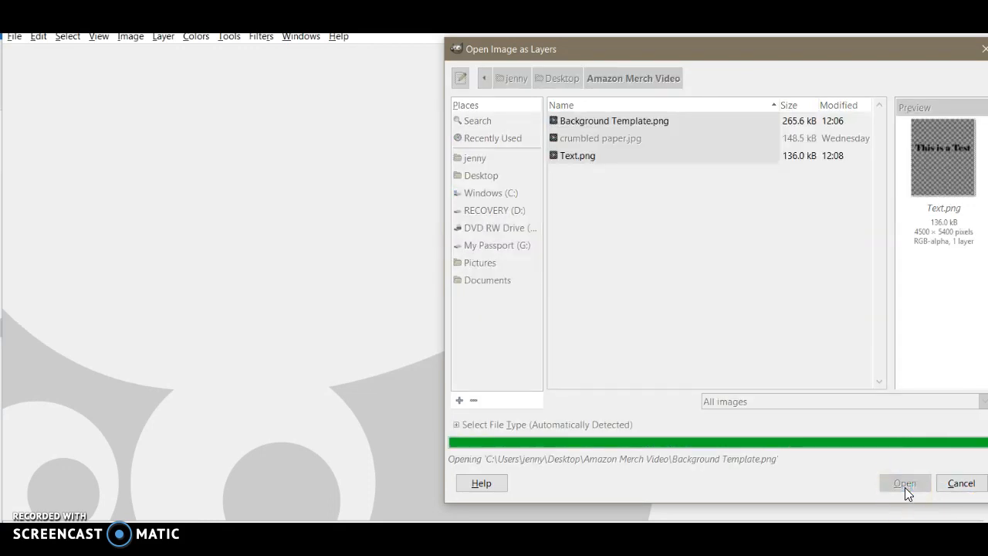
pyautogui.click(905, 482)
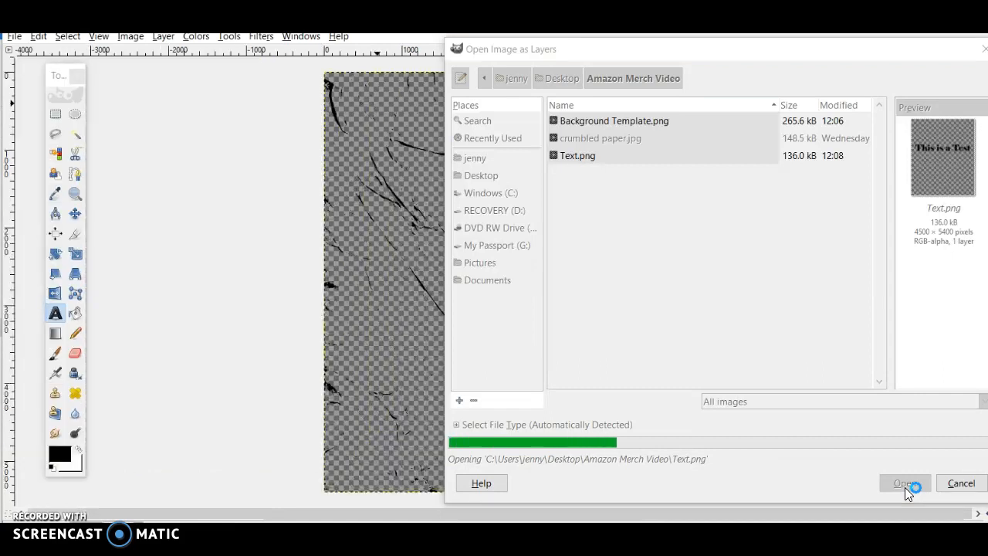
pyautogui.click(903, 481)
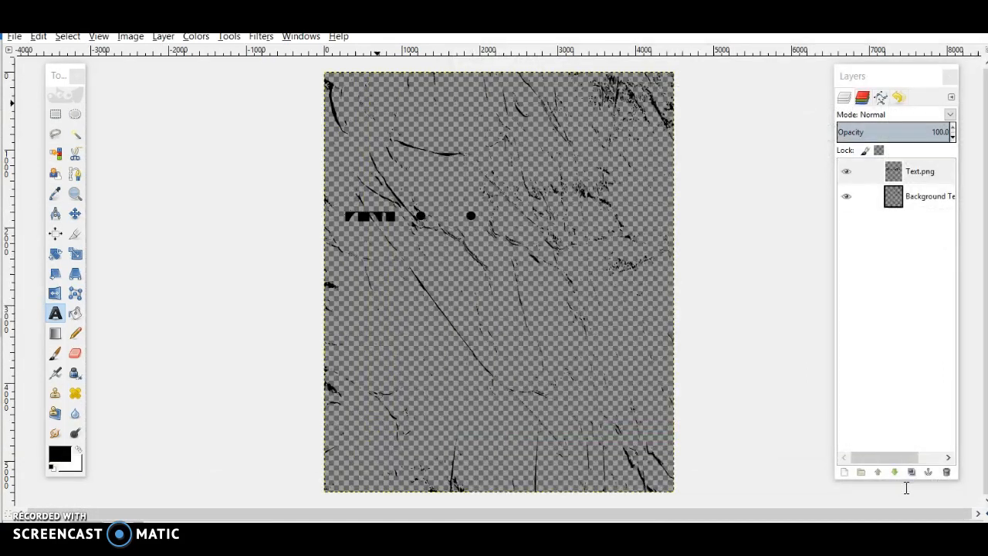
# Invert the Text.png layer to white and raise Background Template above it
pyautogui.write('This is a Test')
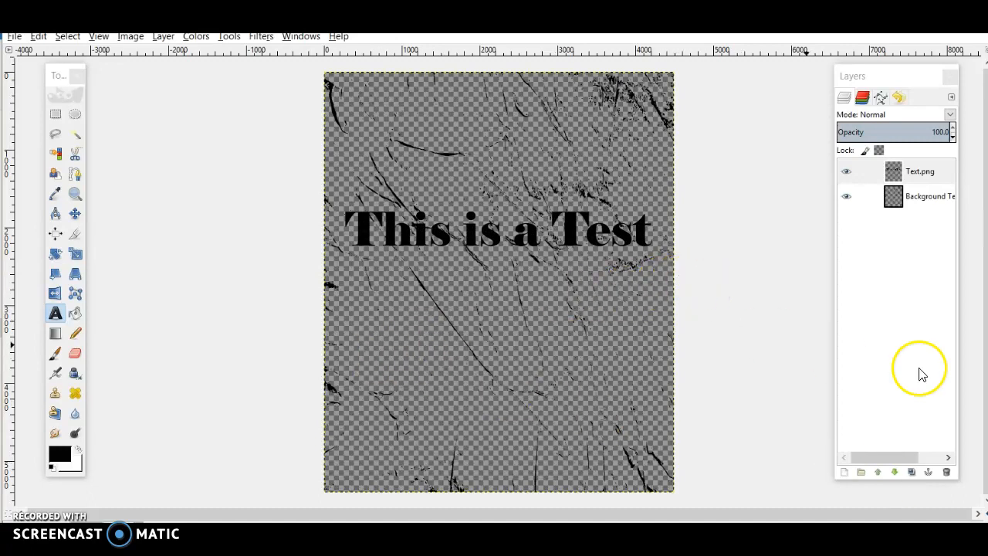
pyautogui.click(920, 170)
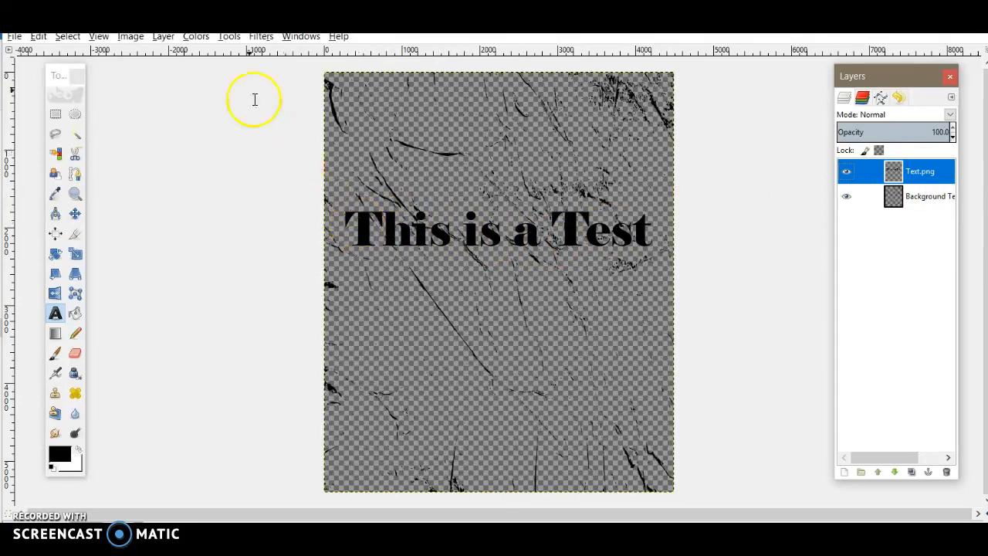
pyautogui.click(195, 37)
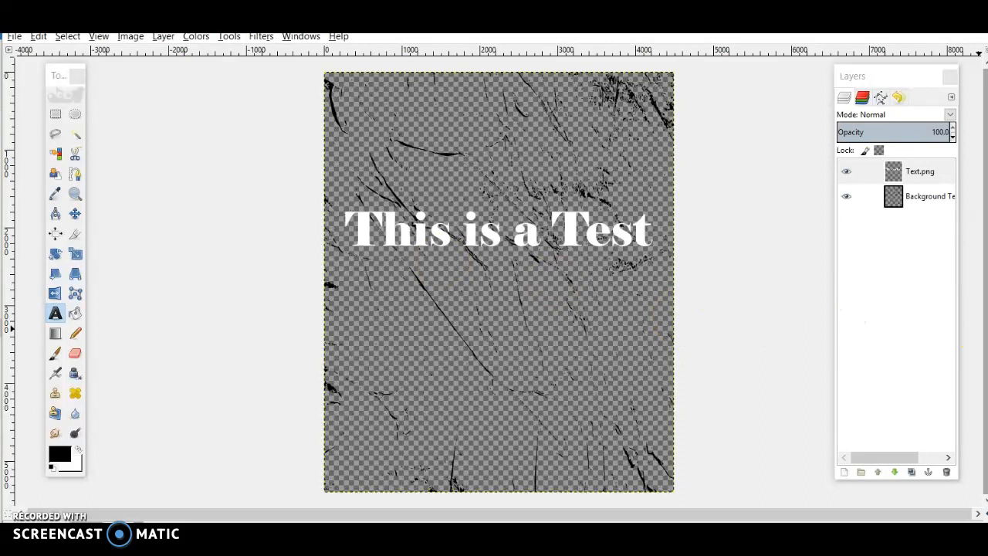
pyautogui.click(919, 195)
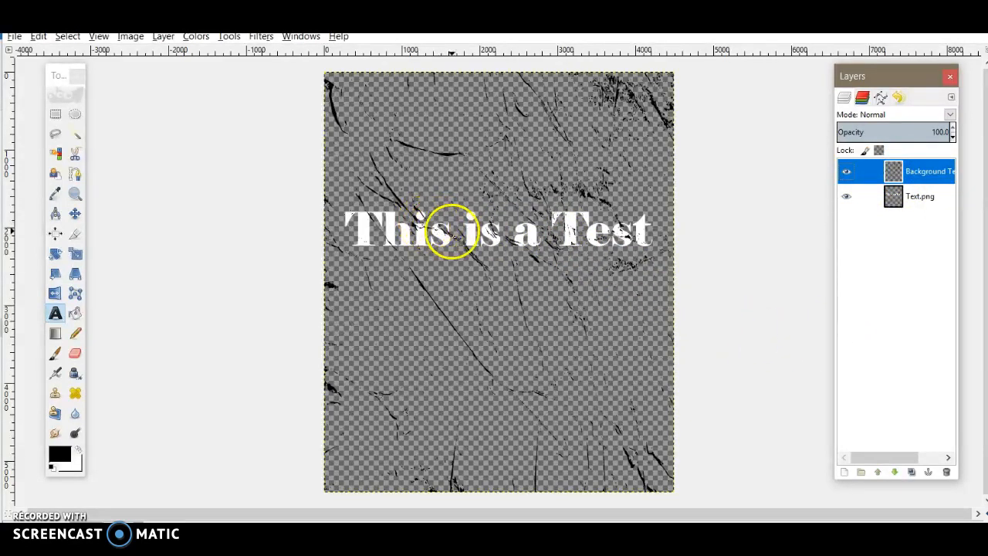
pyautogui.moveTo(404, 414)
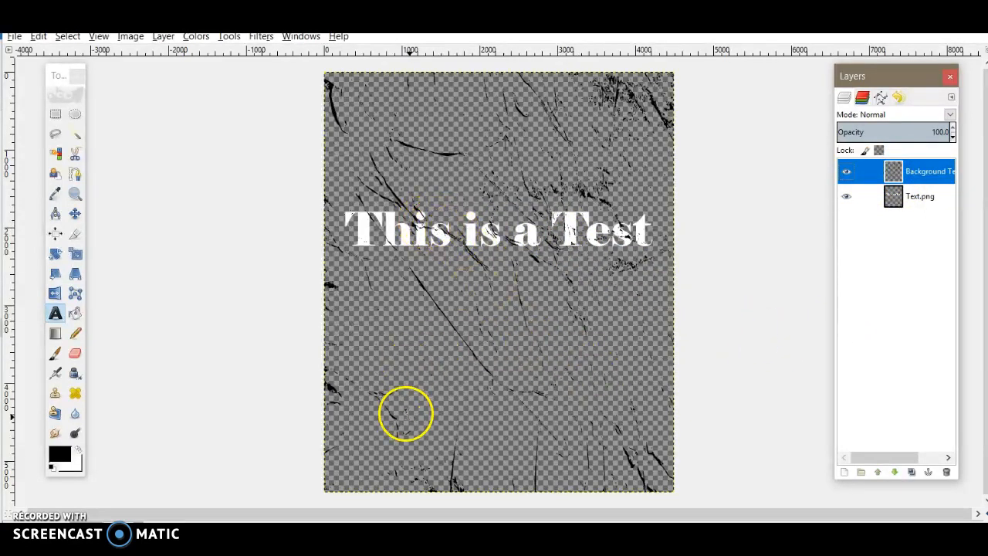
pyautogui.moveTo(468, 378)
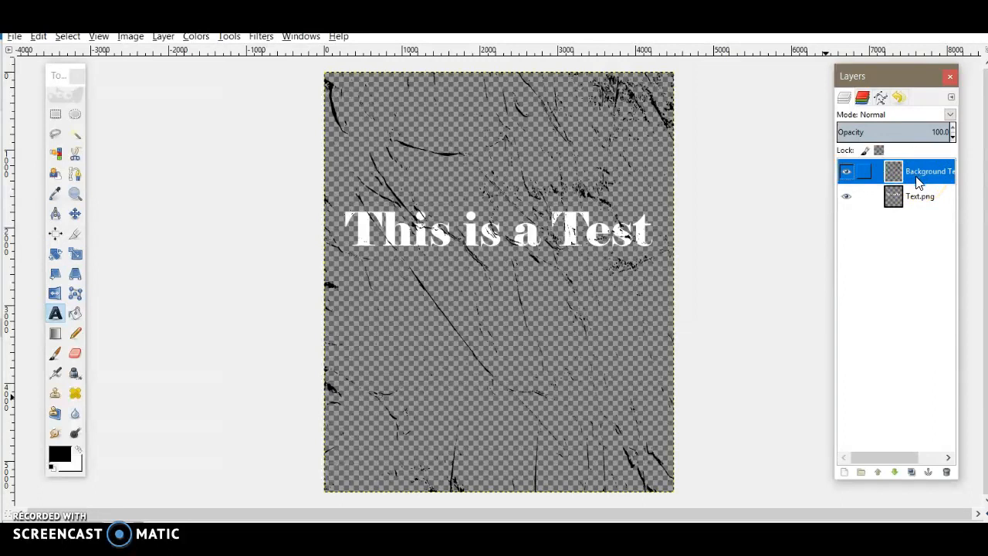
# Fuzzy-select the black crumpled-paper streaks and make the Background Template layer active
pyautogui.click(919, 196)
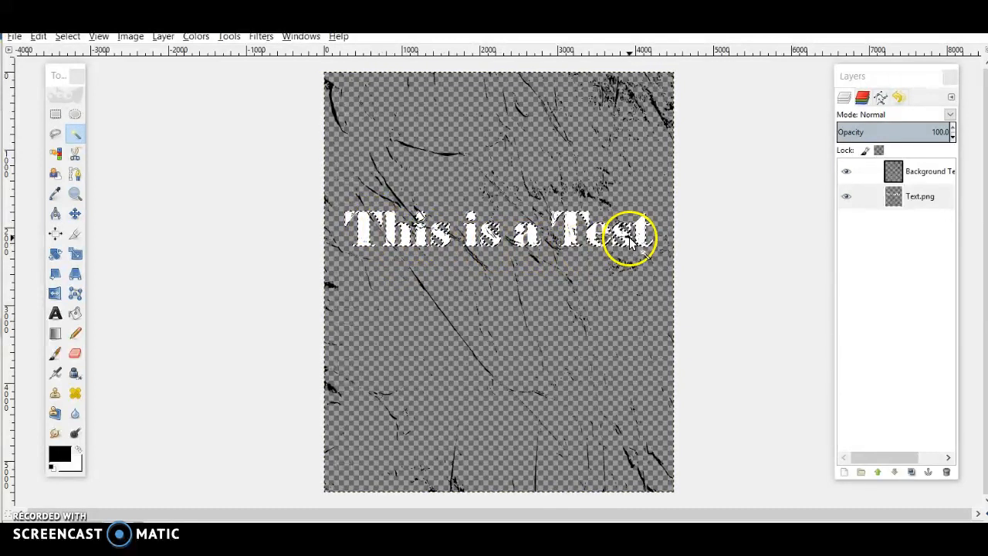
pyautogui.click(920, 197)
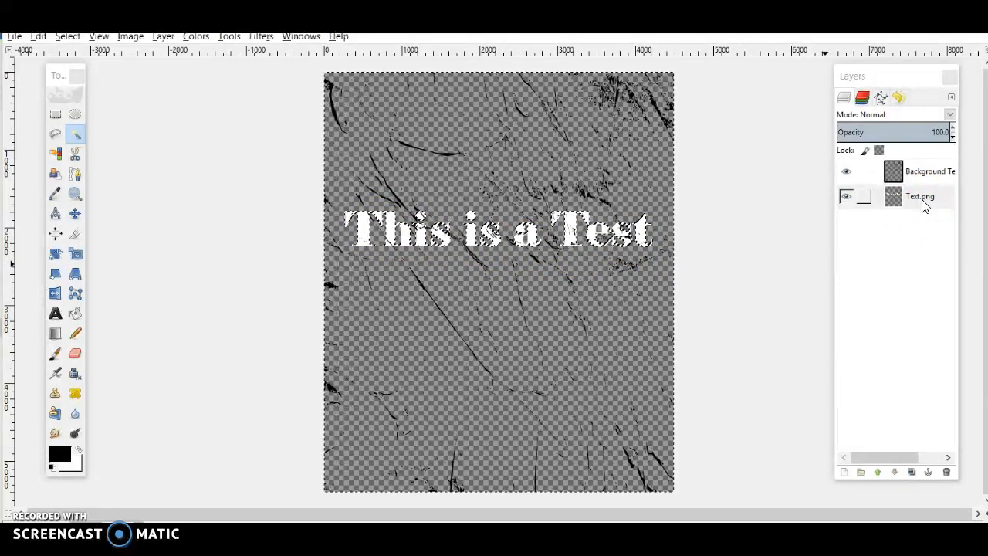
pyautogui.click(846, 196)
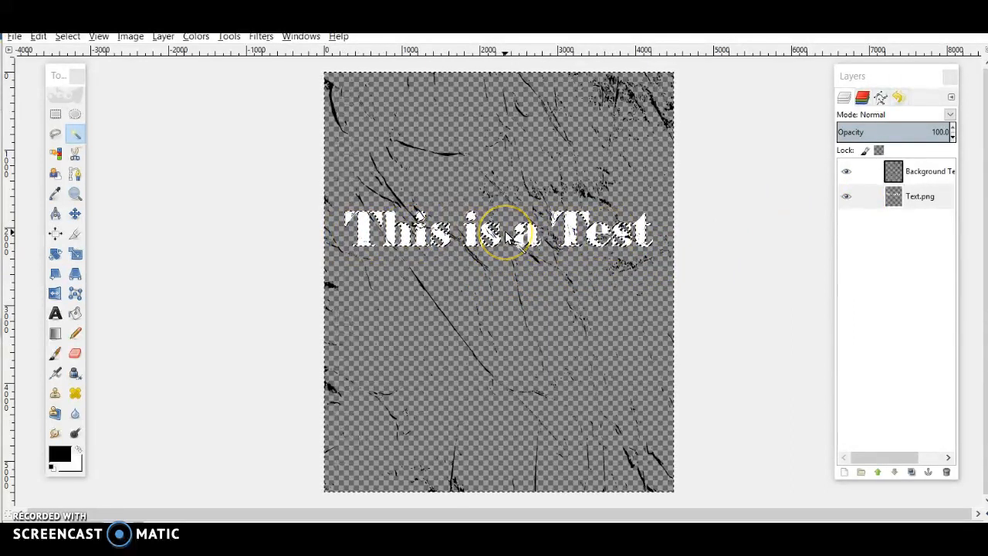
pyautogui.click(846, 170)
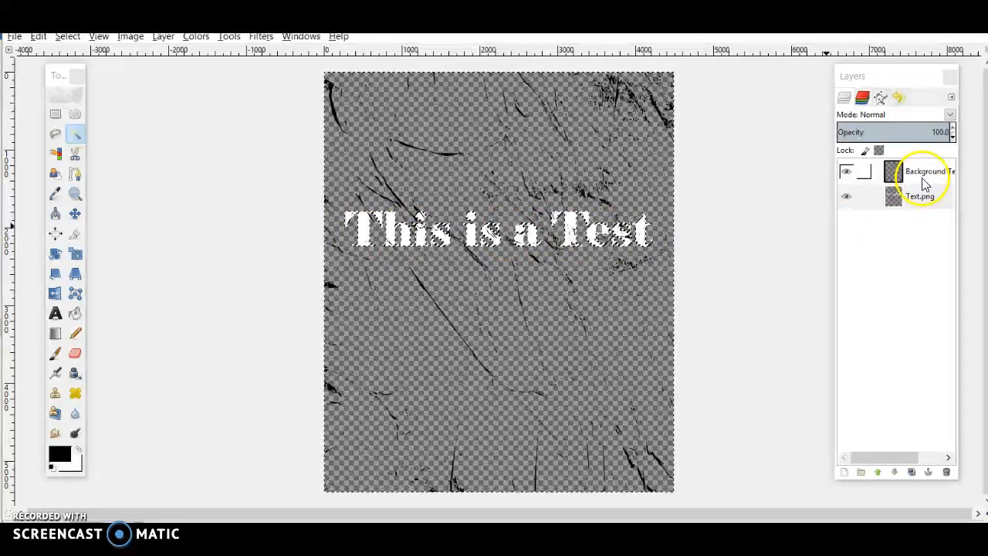
pyautogui.click(924, 171)
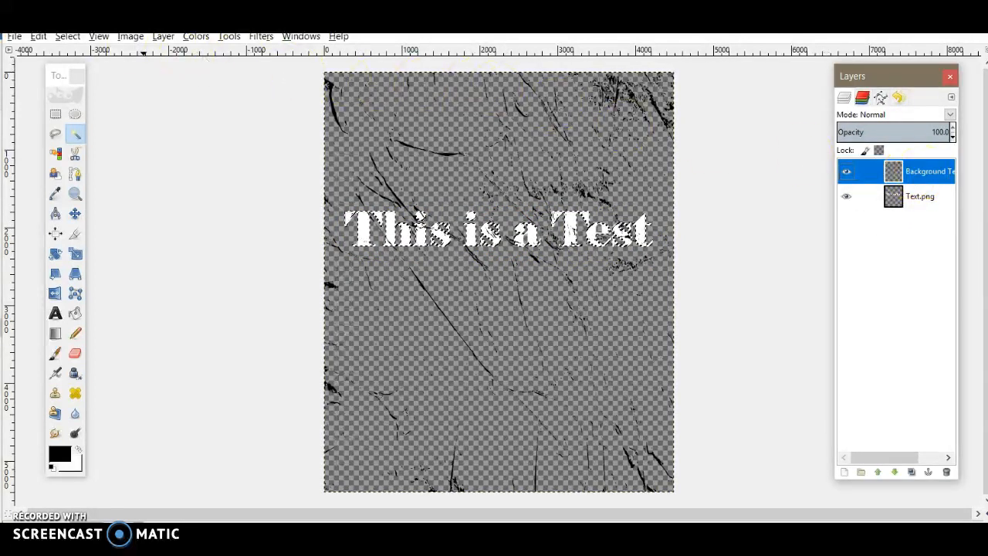
# Clear the selected streak areas from the layer, then drop the selection
pyautogui.click(37, 37)
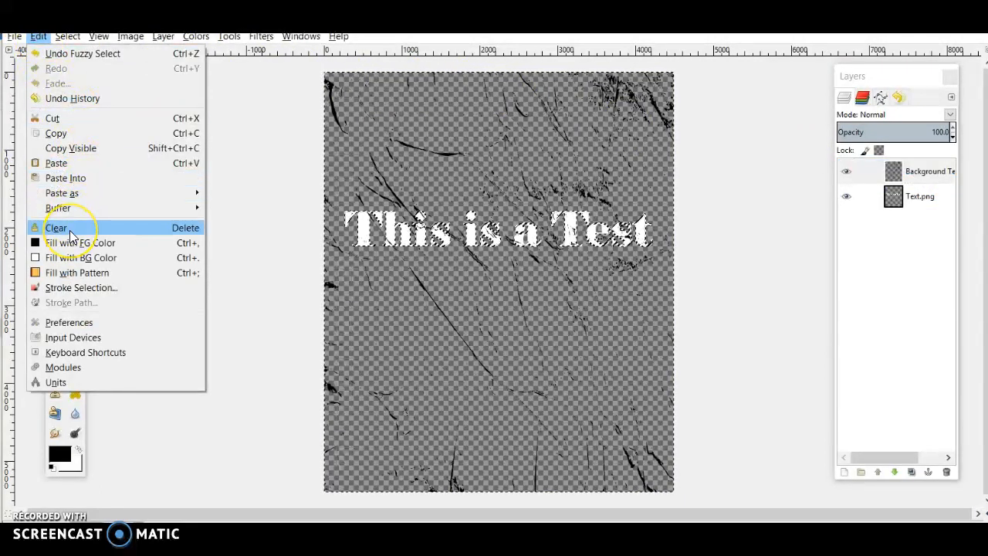
pyautogui.click(56, 227)
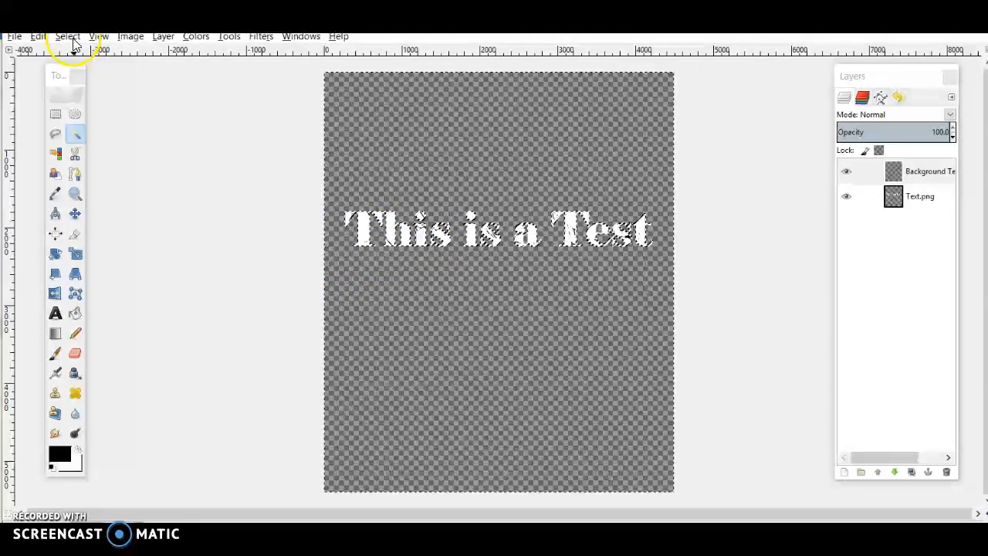
pyautogui.click(68, 37)
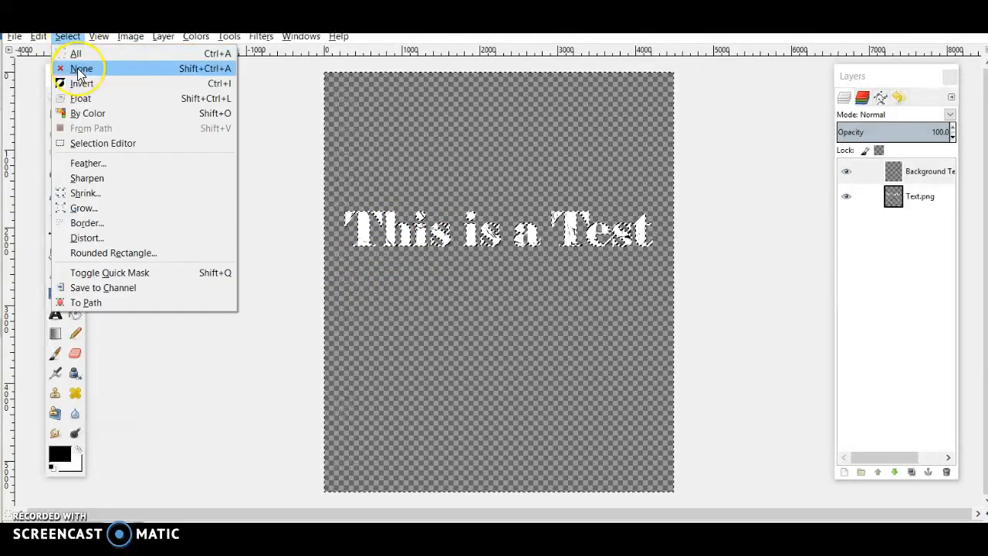
pyautogui.click(82, 68)
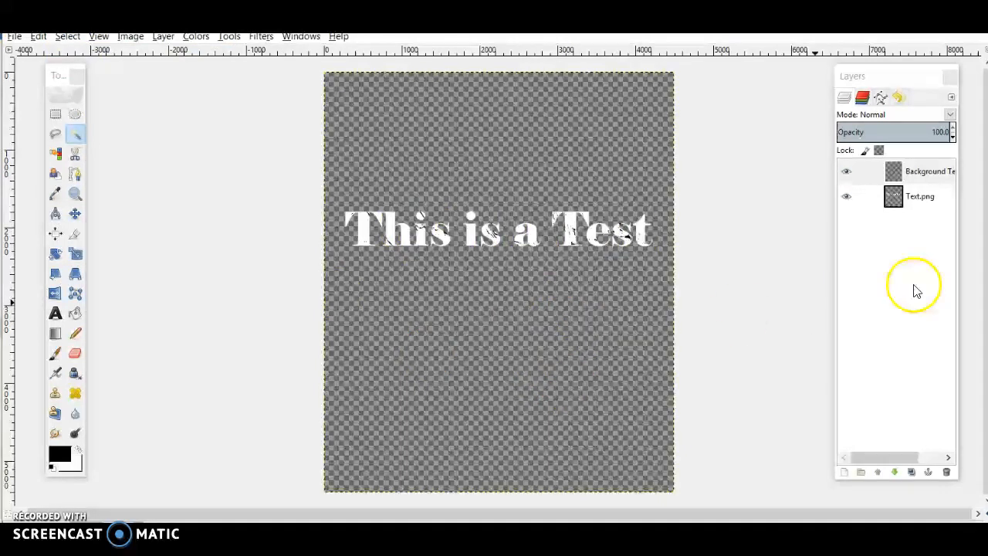
# Merge the Background Template layer down into the Text.png layer
pyautogui.click(926, 170)
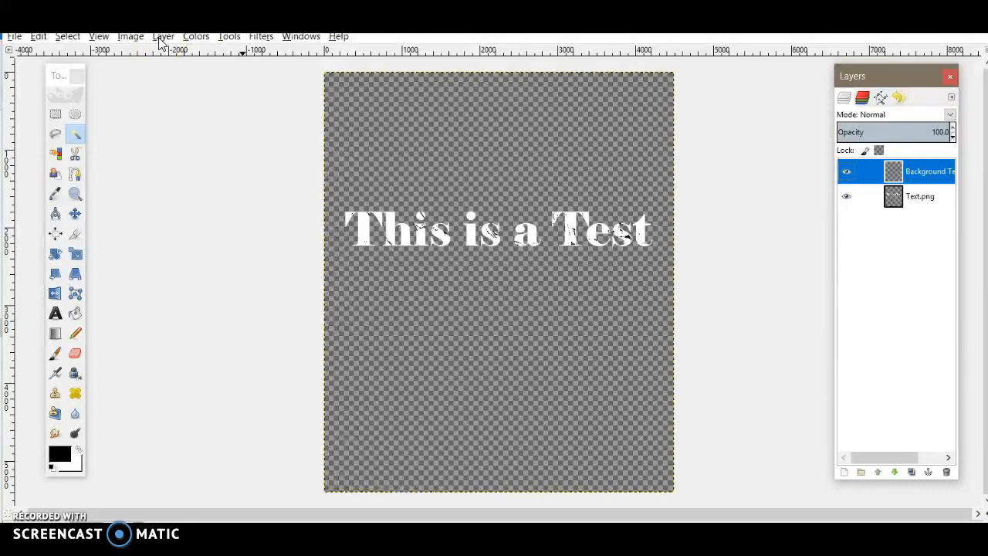
pyautogui.click(163, 37)
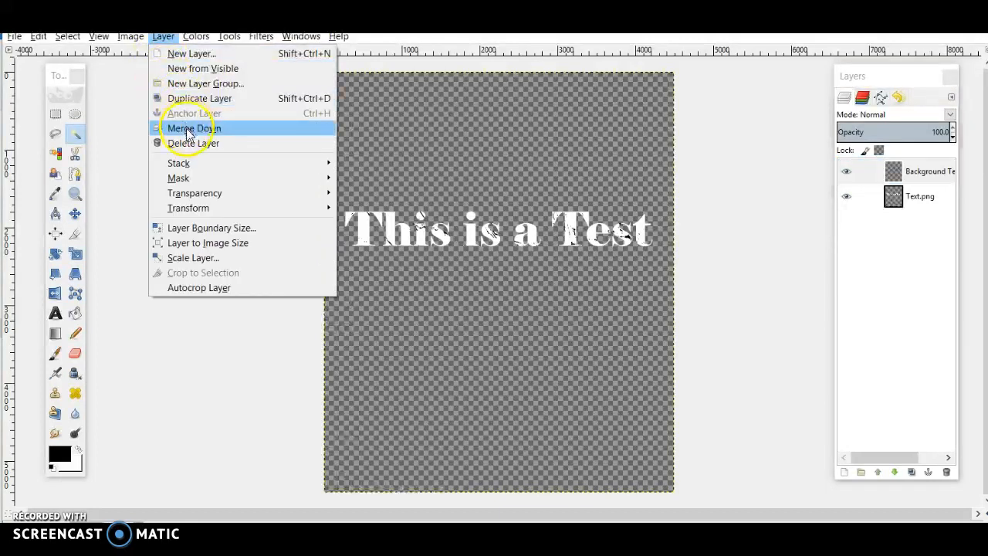
pyautogui.click(193, 128)
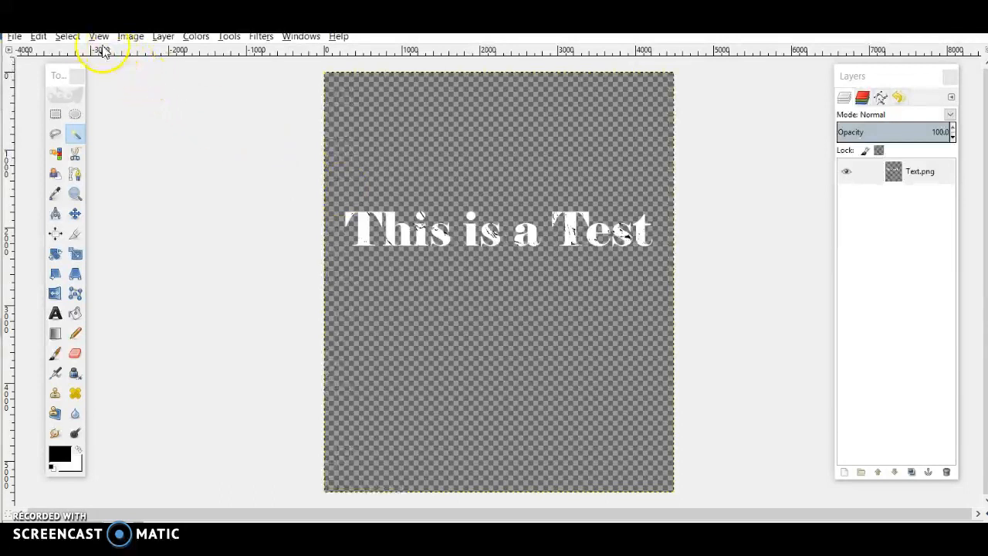
# Export the image as New T-Shirt.png with default PNG options
pyautogui.click(14, 37)
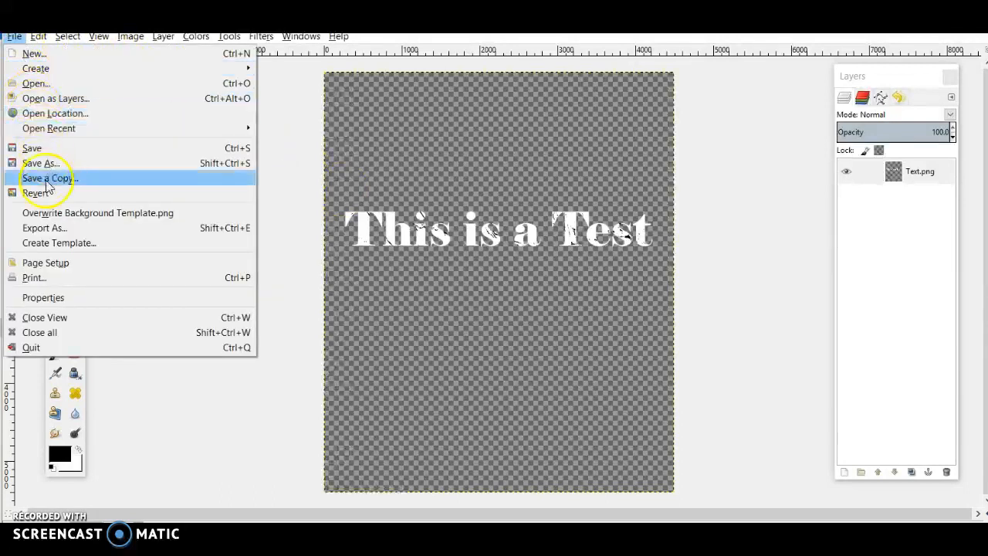
pyautogui.click(43, 227)
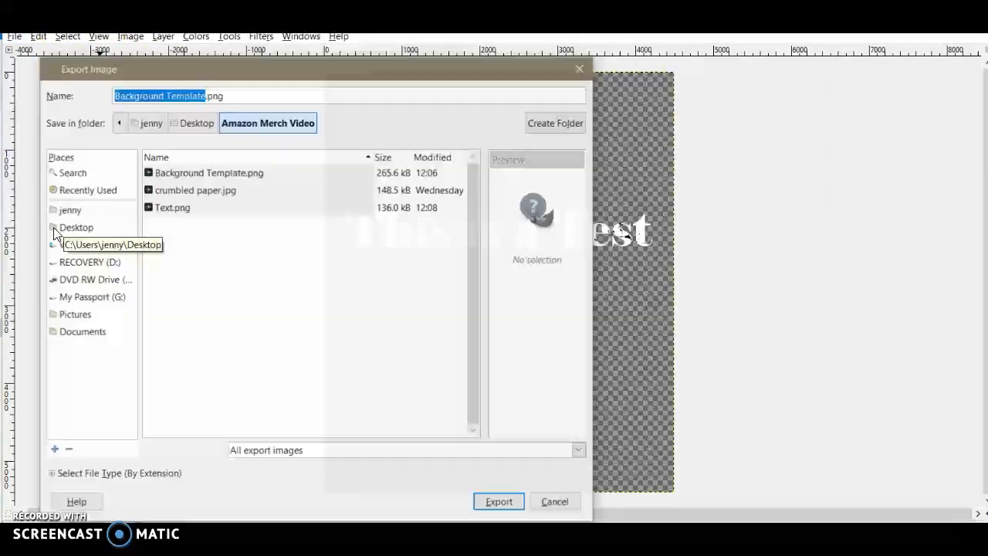
pyautogui.write('New T-Shirt.png')
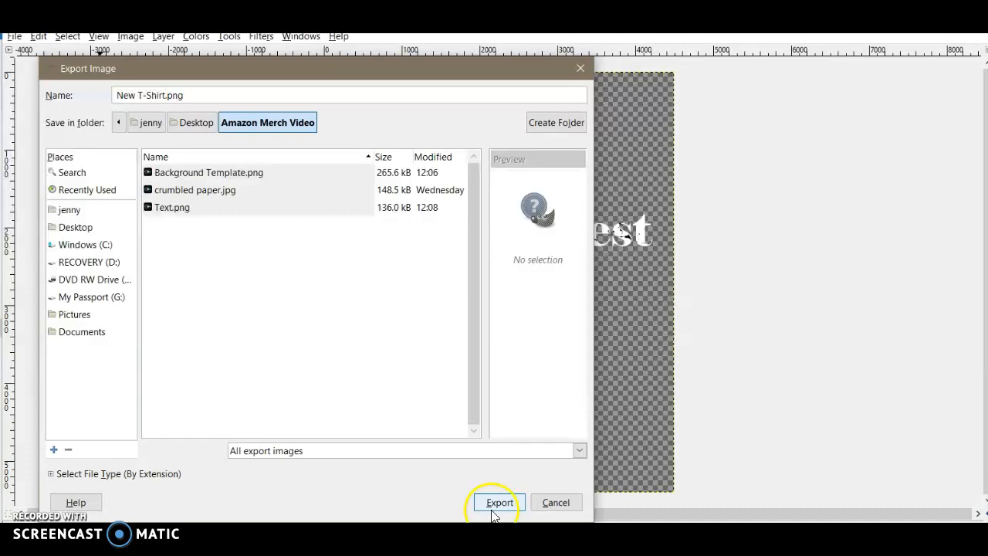
pyautogui.click(498, 502)
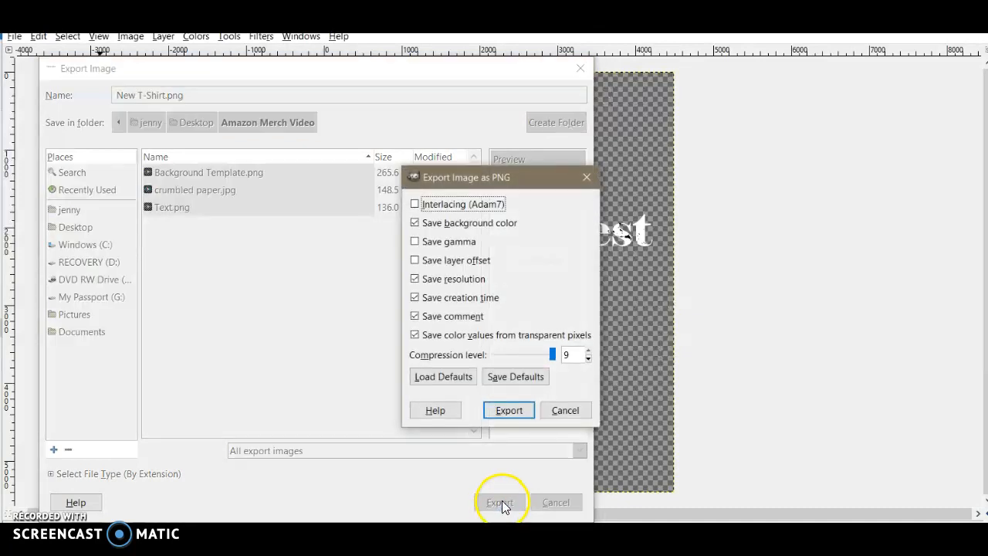
pyautogui.click(508, 411)
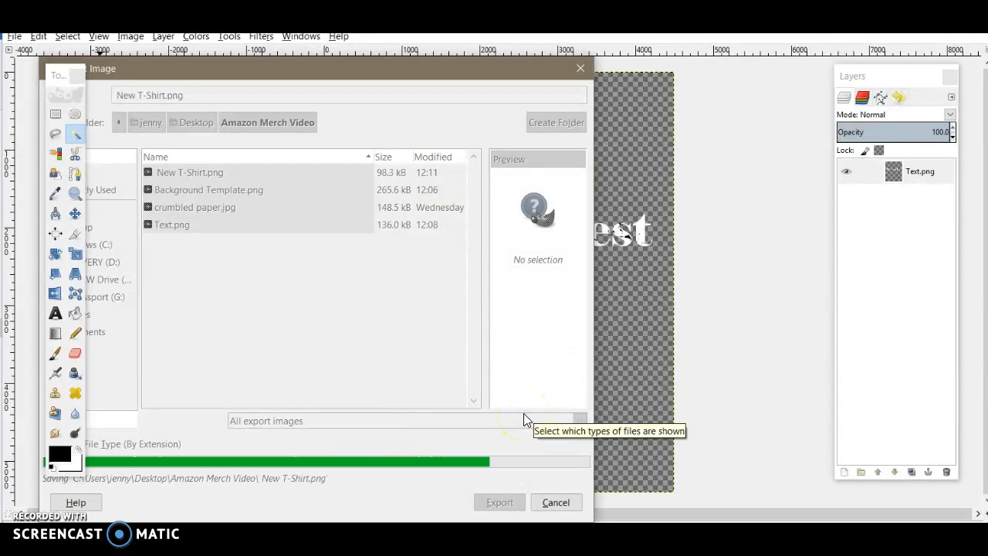
pyautogui.click(498, 502)
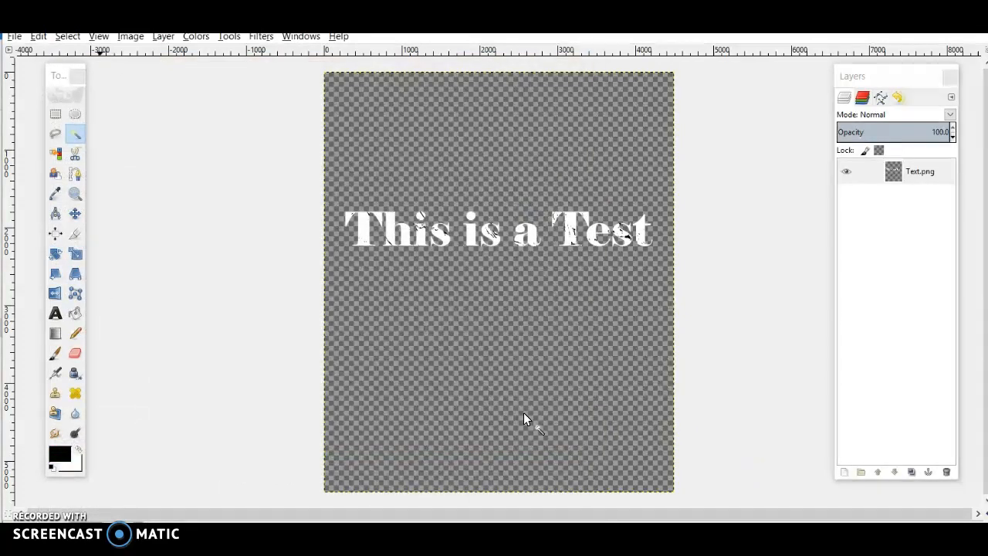